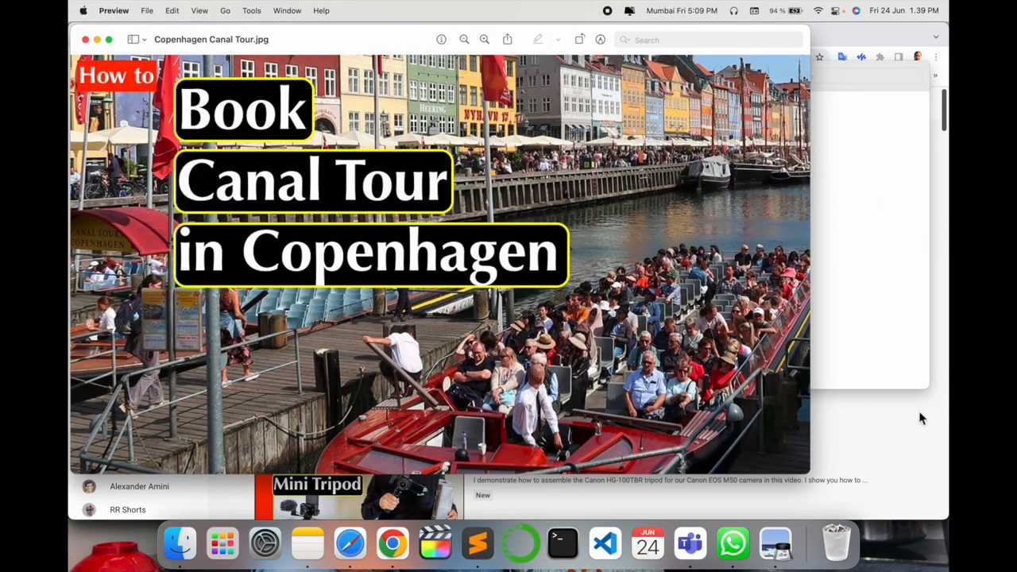
Return to the YouTube search results and open the Research Rocks channel.
click(392, 543)
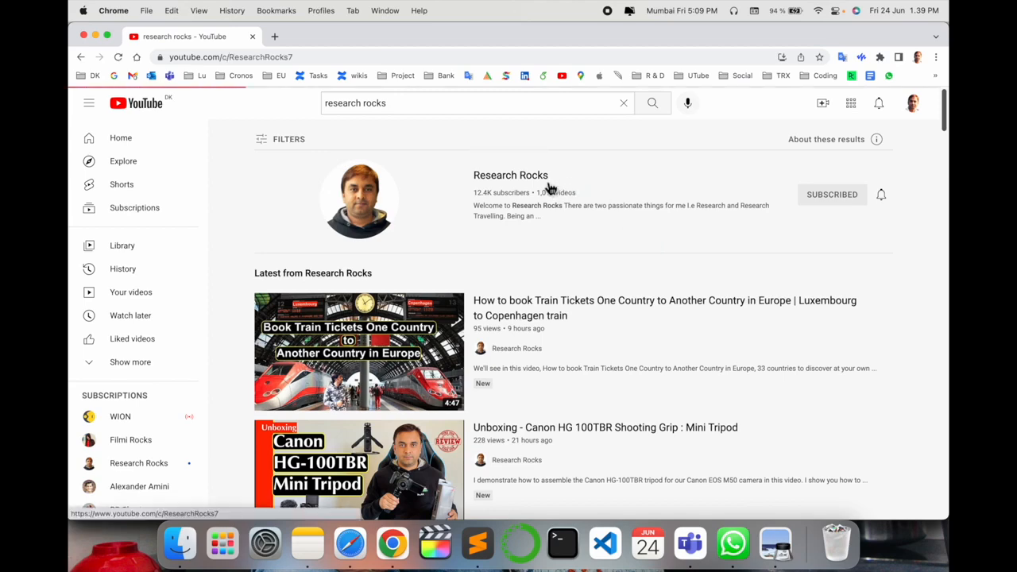
click(510, 175)
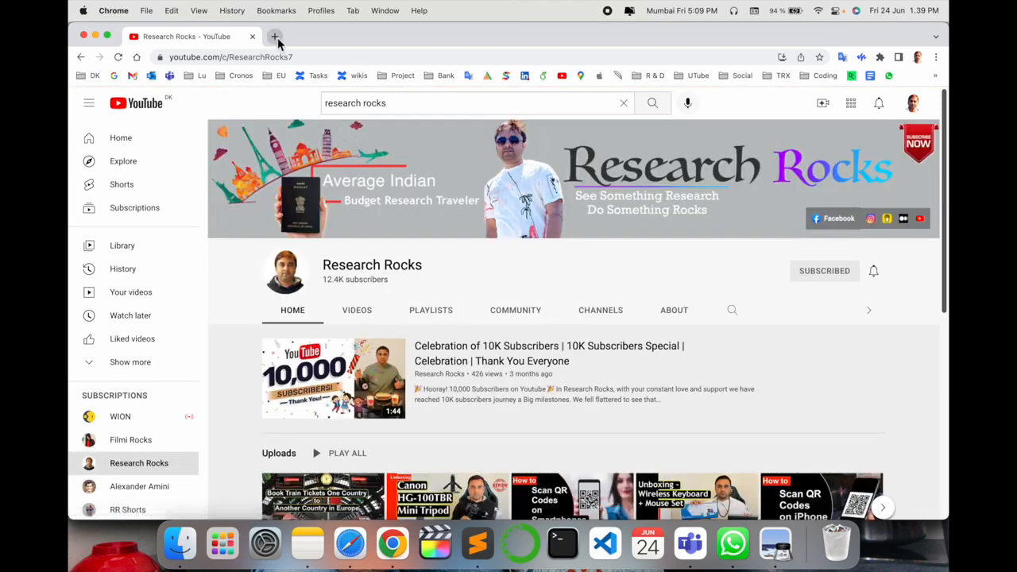
In a new tab, search 'canal tour in copenhagen denmark' and open Stromma Canal Tours Copenhagen's details.
click(275, 37)
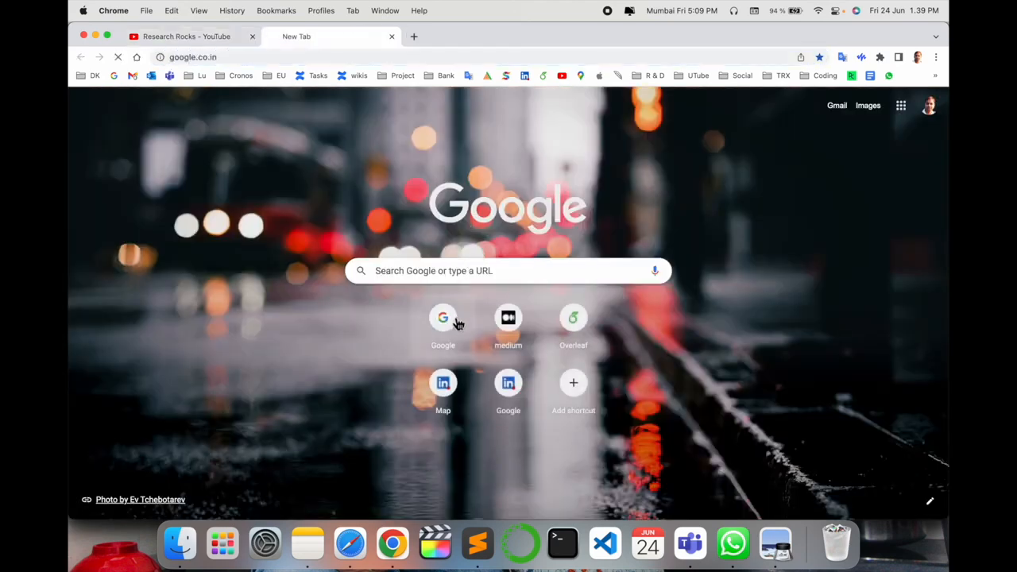
text(c)
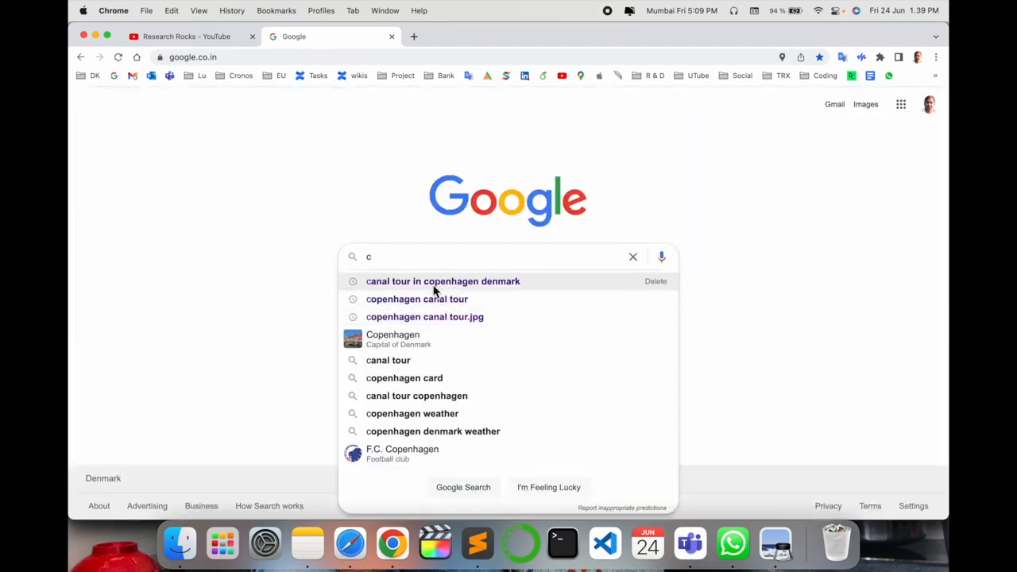
click(443, 281)
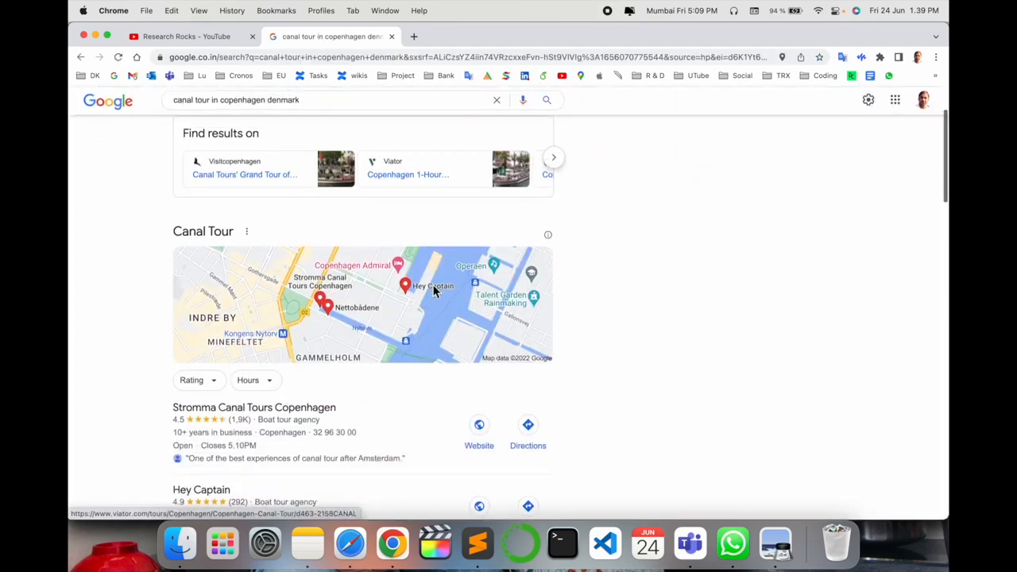
scroll(down, 3)
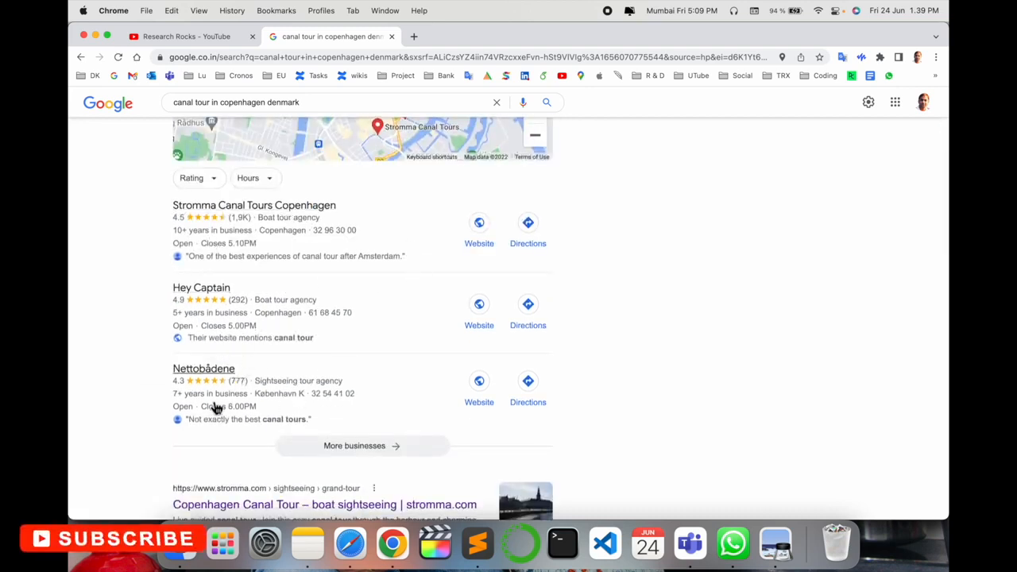
mouse_move(262, 246)
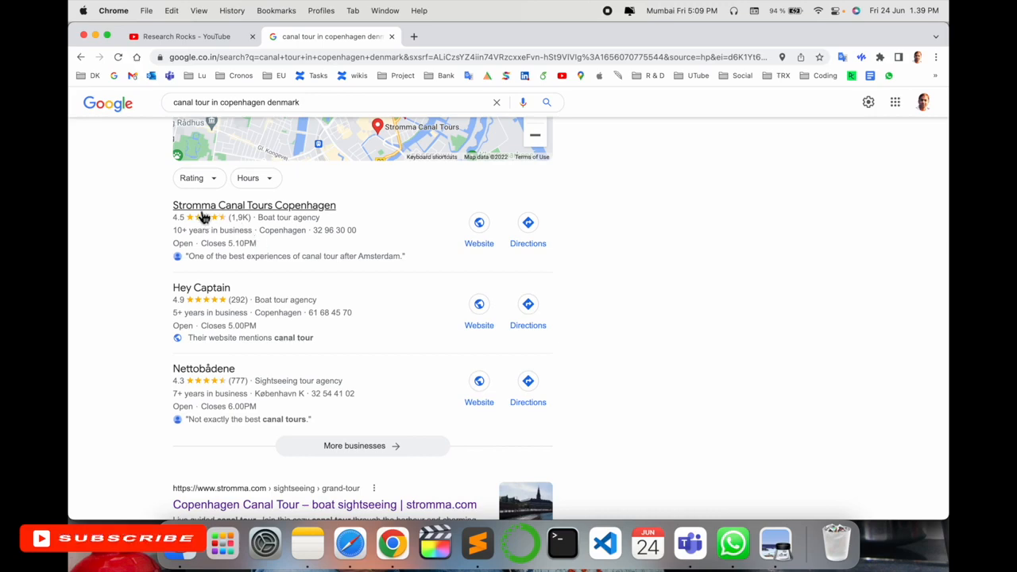
mouse_move(311, 216)
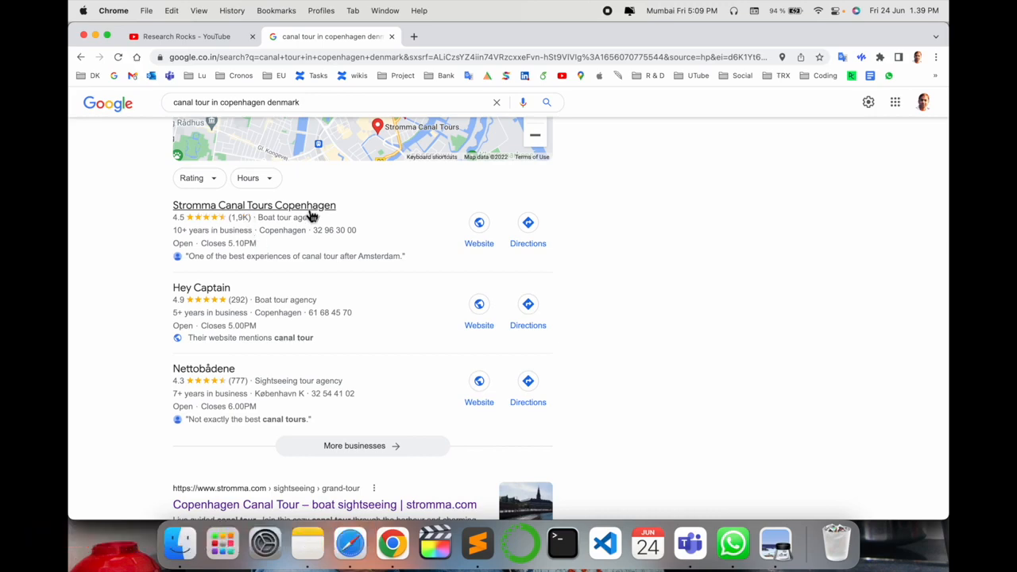
click(253, 205)
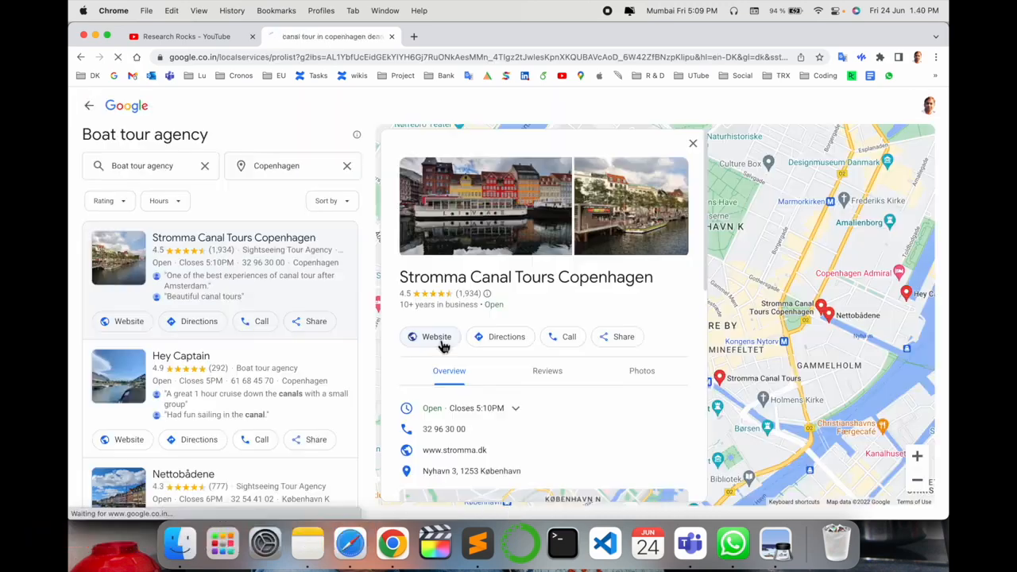
Go to the Stromma company website and begin browsing the Copenhagen tours.
click(435, 336)
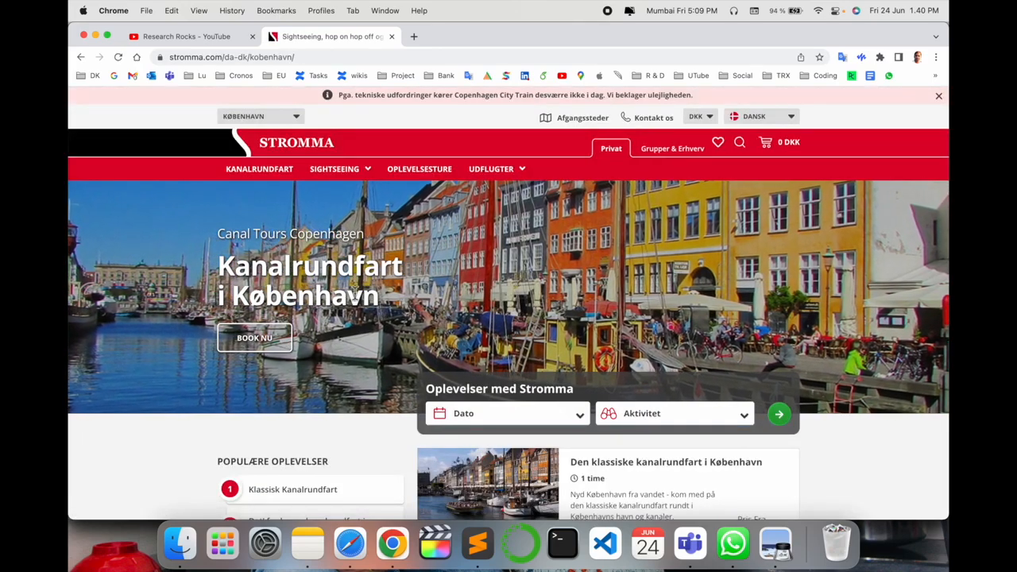
scroll(down, 3)
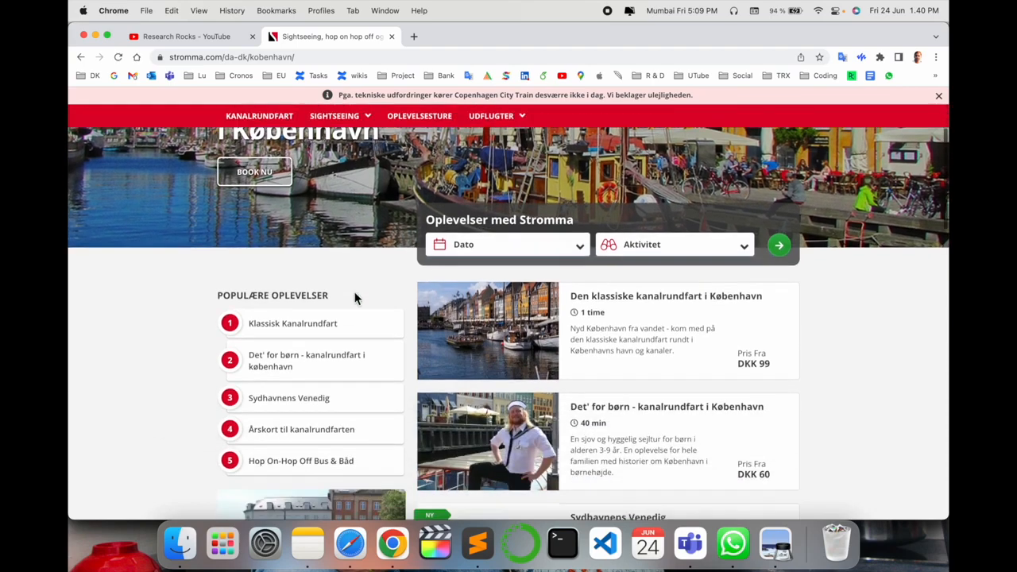
scroll(down, 3)
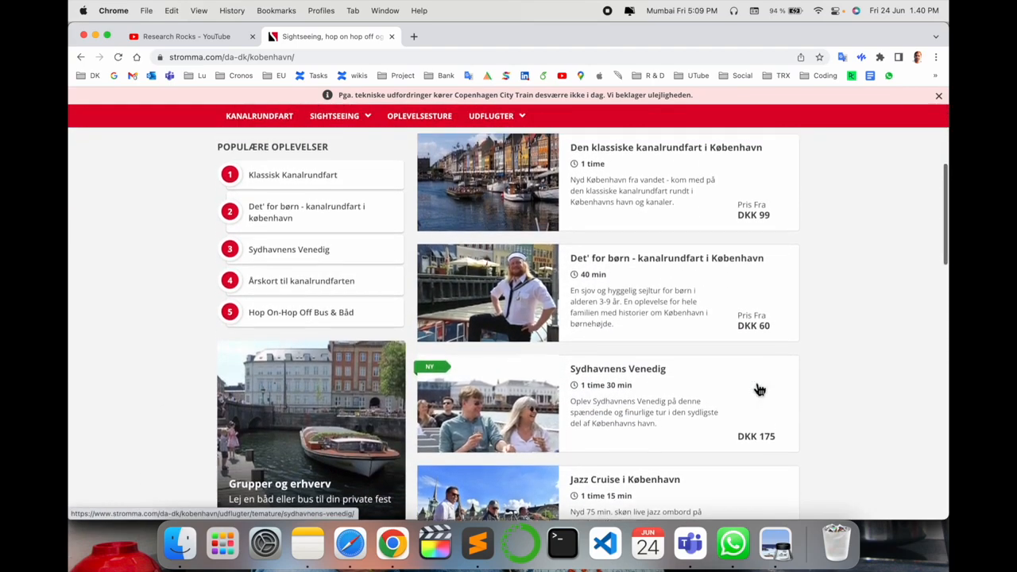
scroll(down, 3)
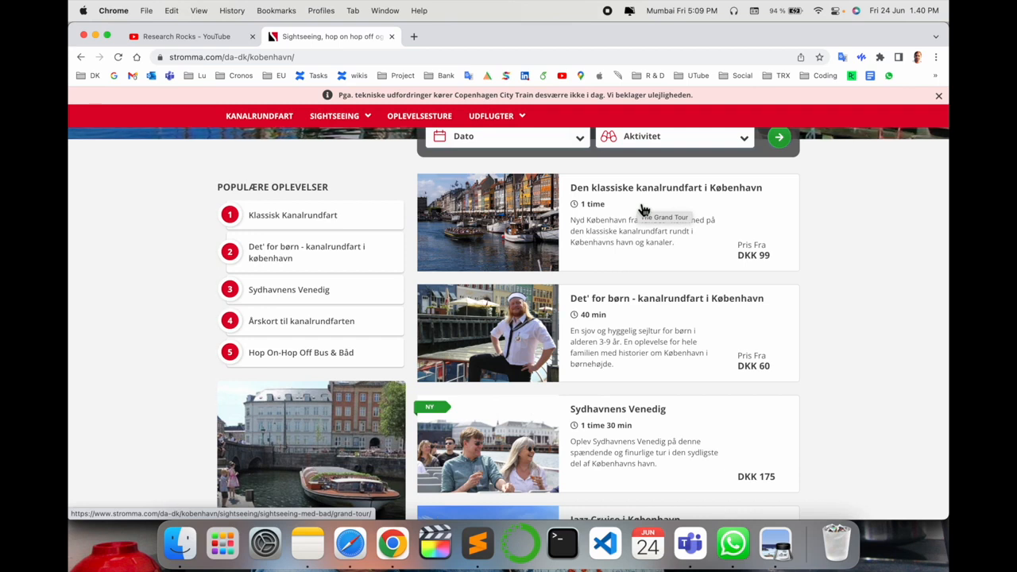
scroll(down, 3)
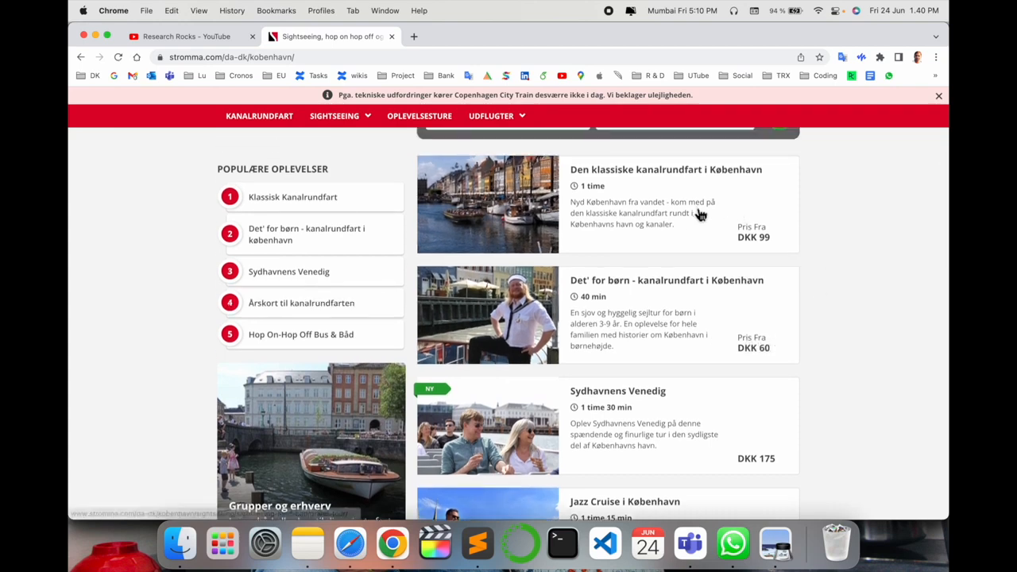
mouse_move(790, 366)
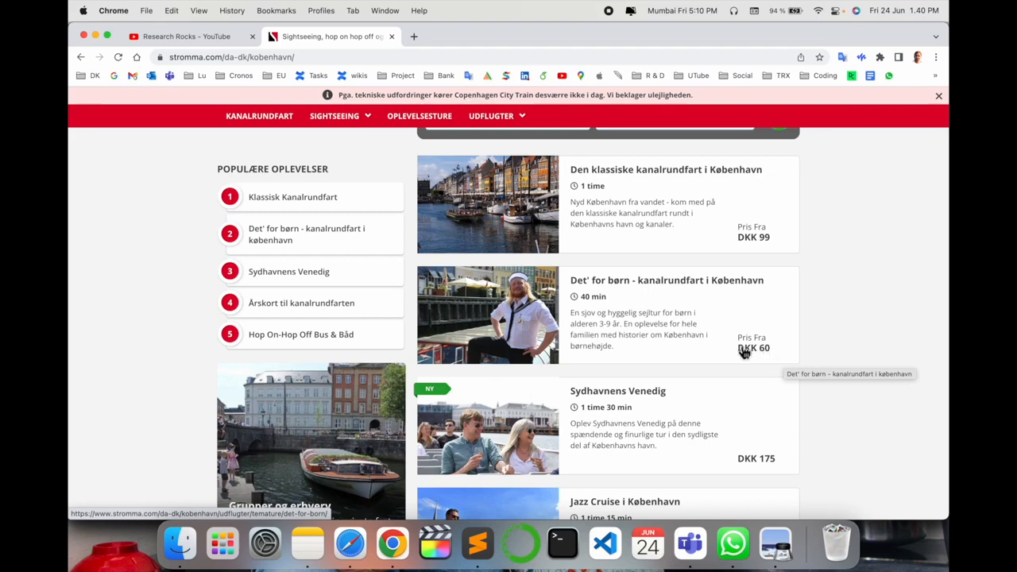
mouse_move(739, 351)
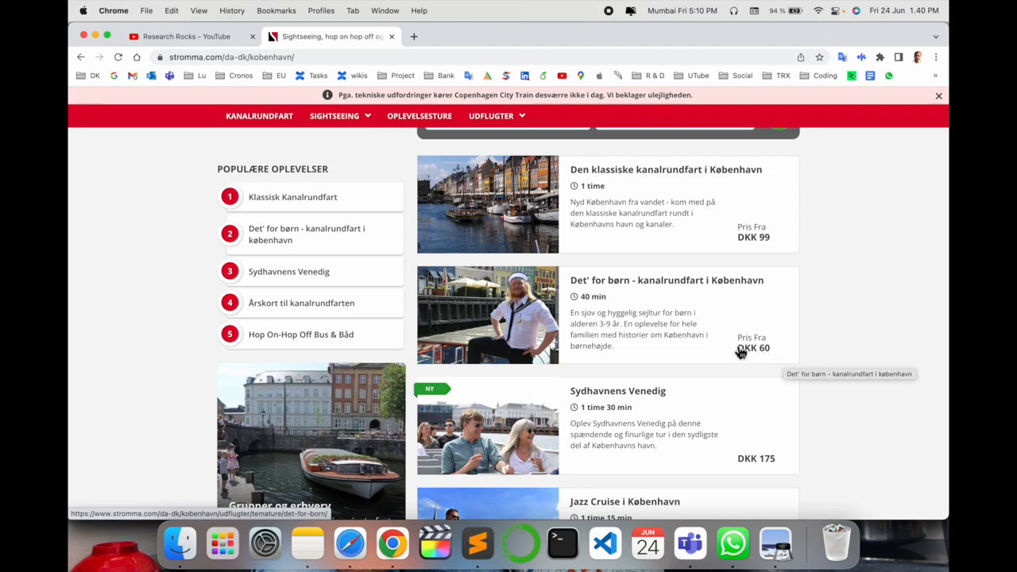
Scroll the Danish tour list to 'Den klassiske kanalrundfart i København' (from DKK 99).
scroll(down, 3)
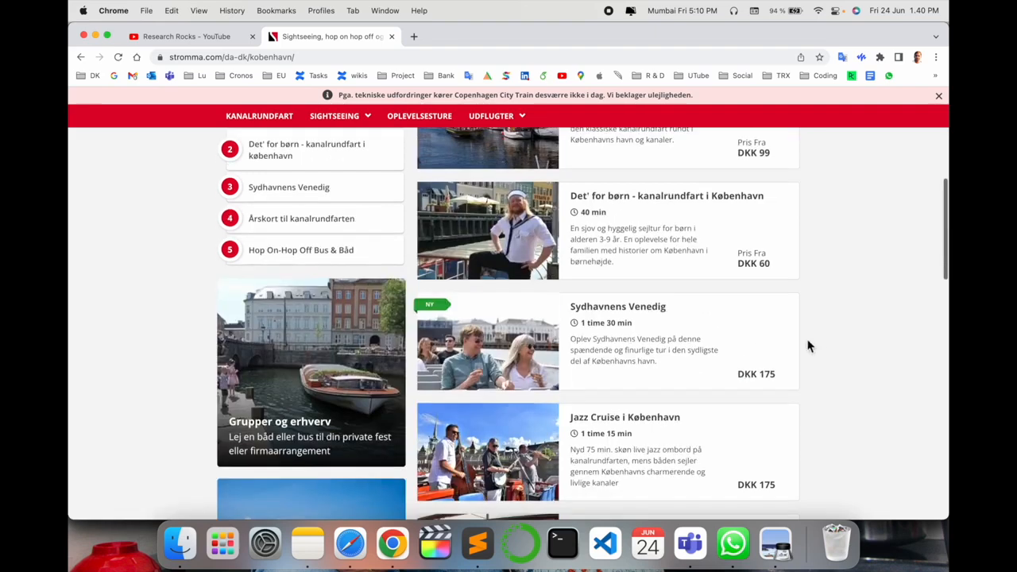
scroll(down, 3)
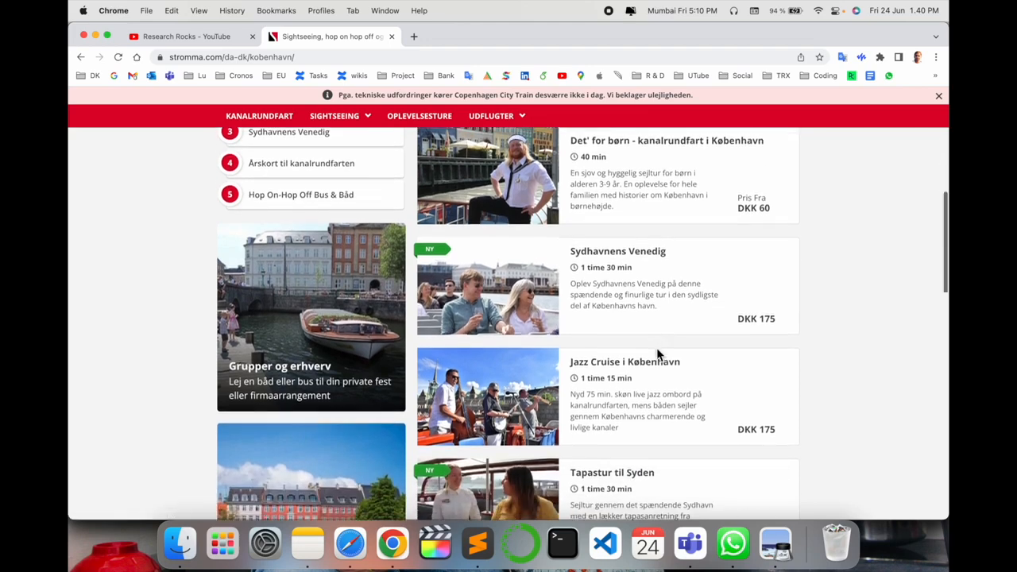
scroll(down, 3)
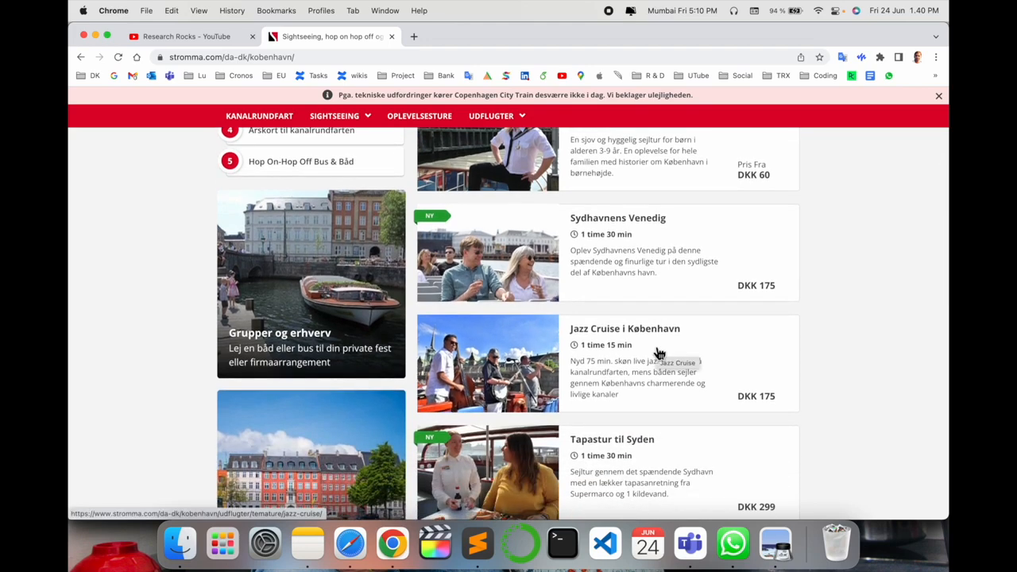
scroll(down, 3)
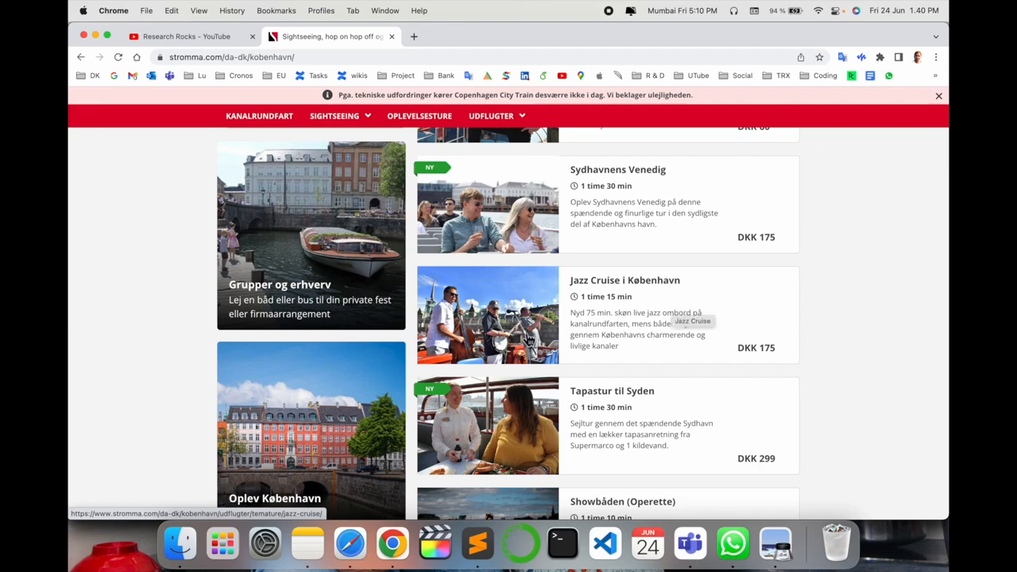
scroll(down, 3)
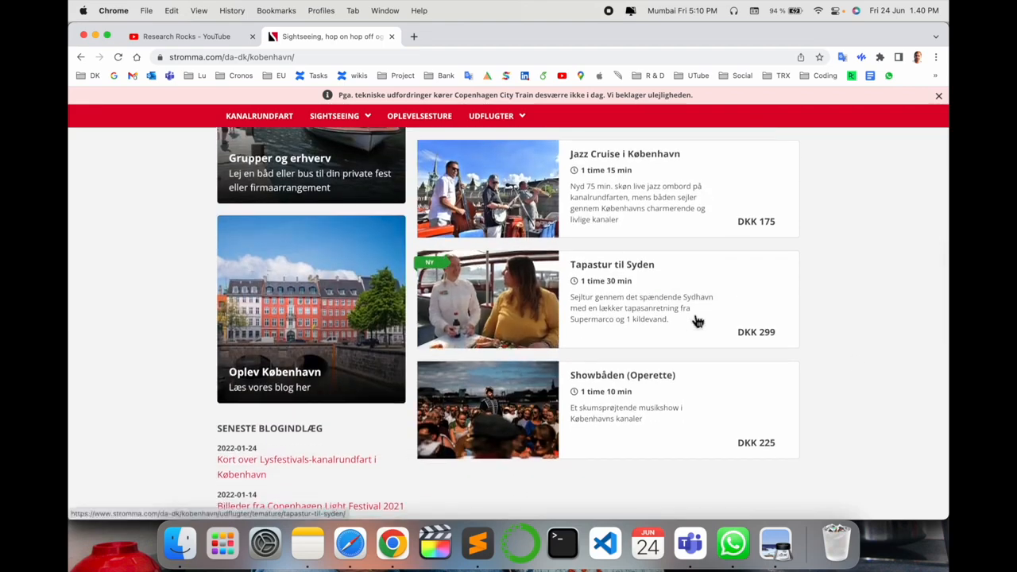
scroll(up, 3)
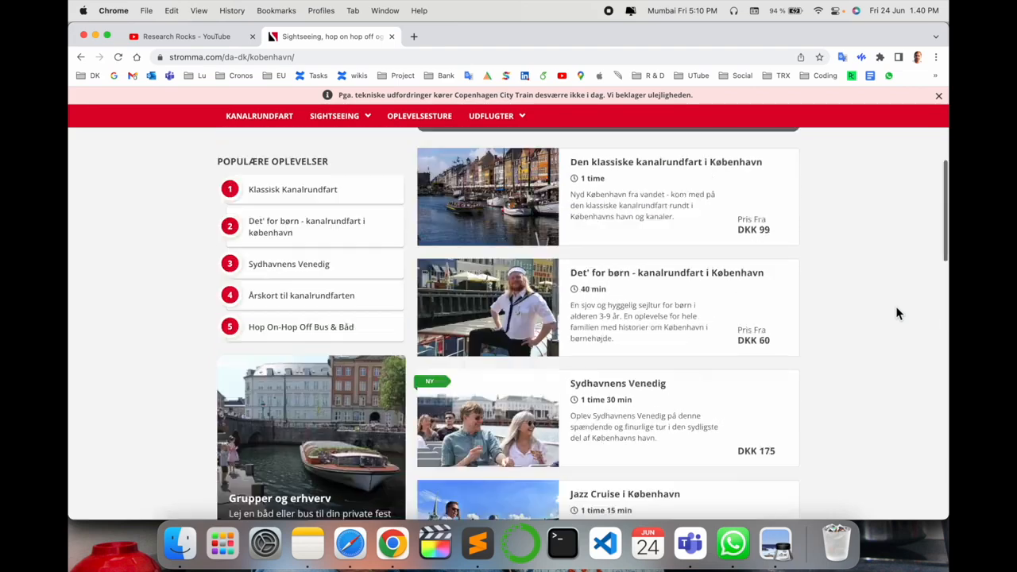
scroll(down, 3)
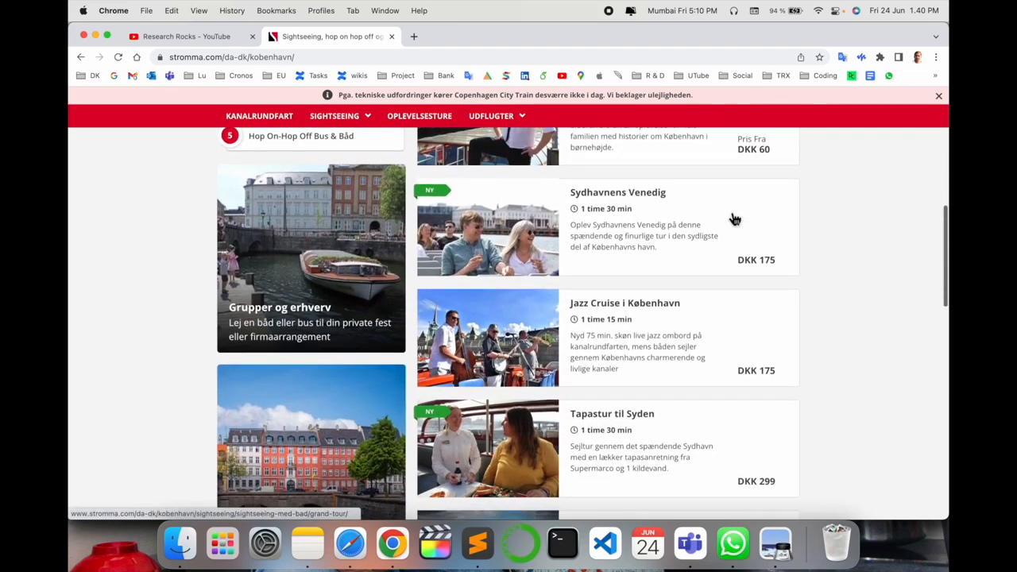
scroll(down, 3)
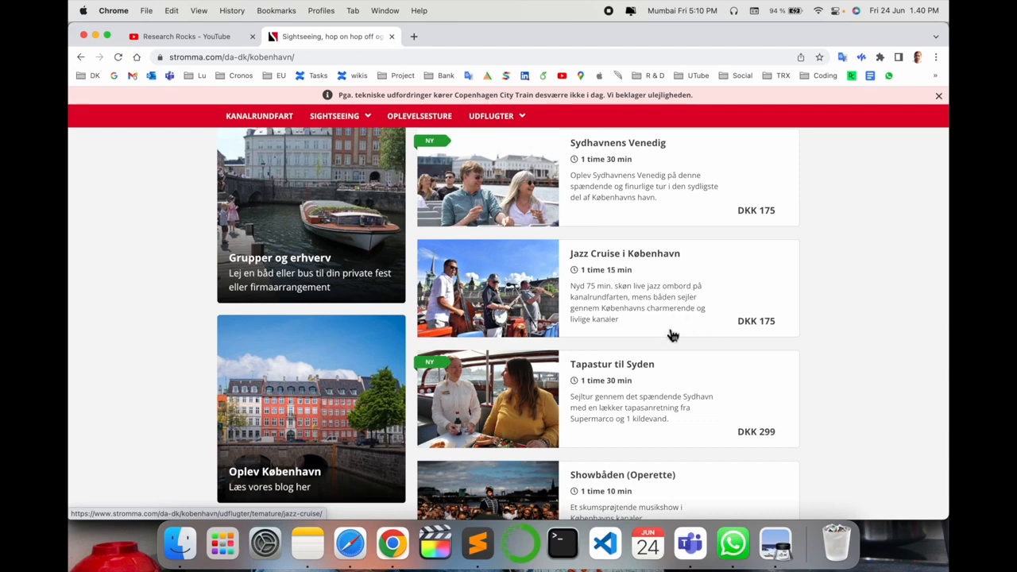
mouse_move(935, 357)
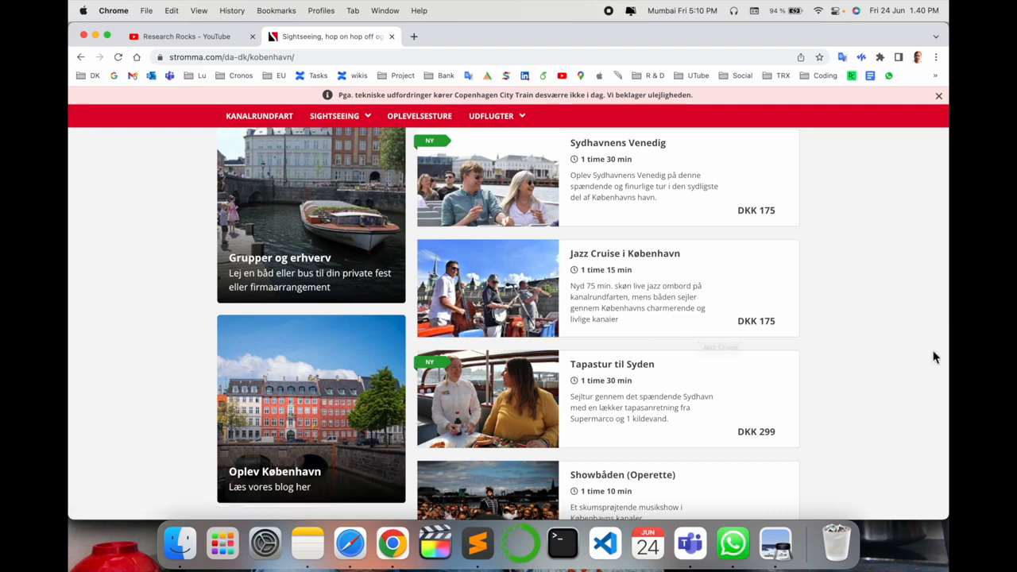
scroll(down, 3)
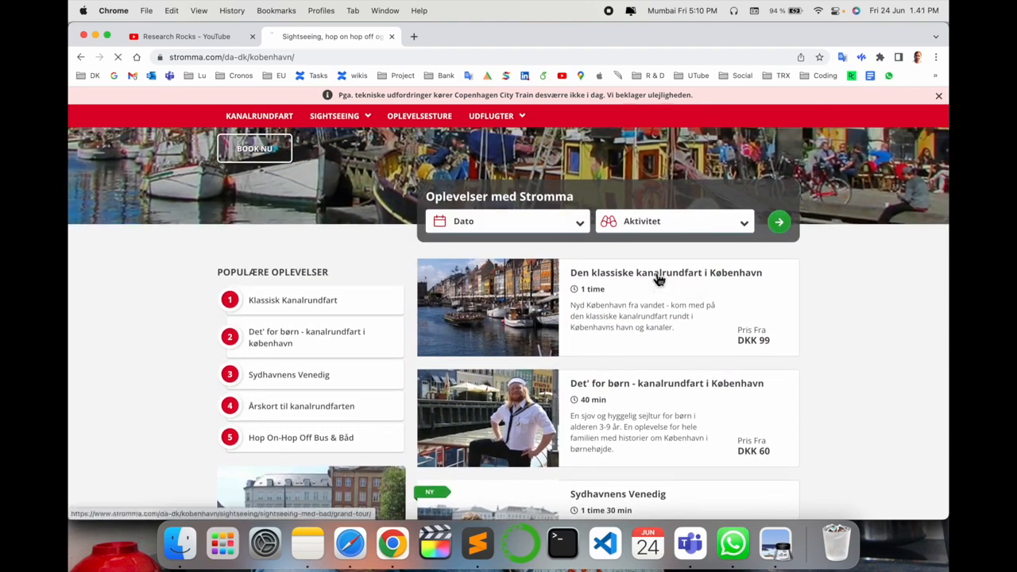
Open the classic canal tour page and switch it to English.
click(666, 272)
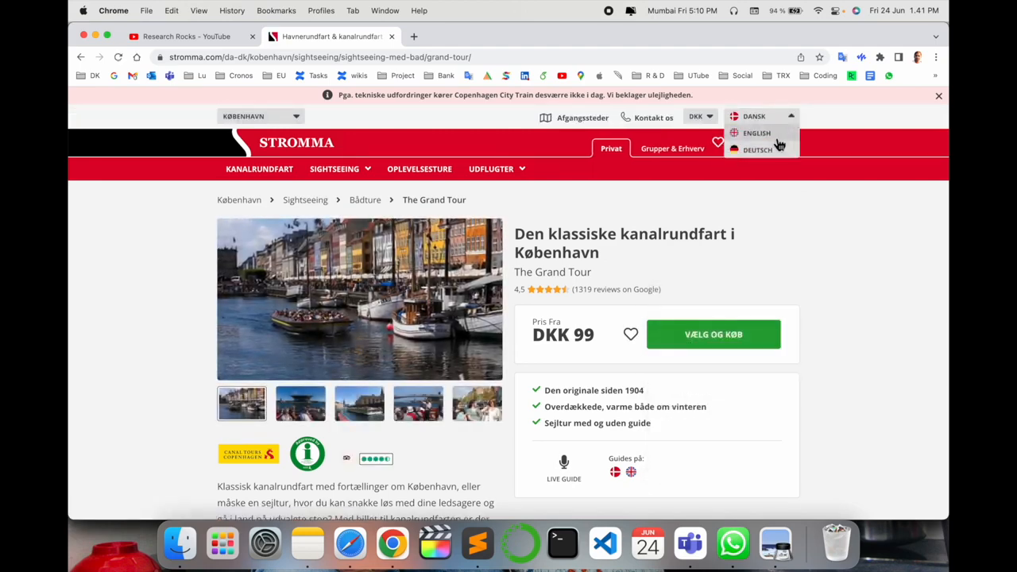
click(756, 132)
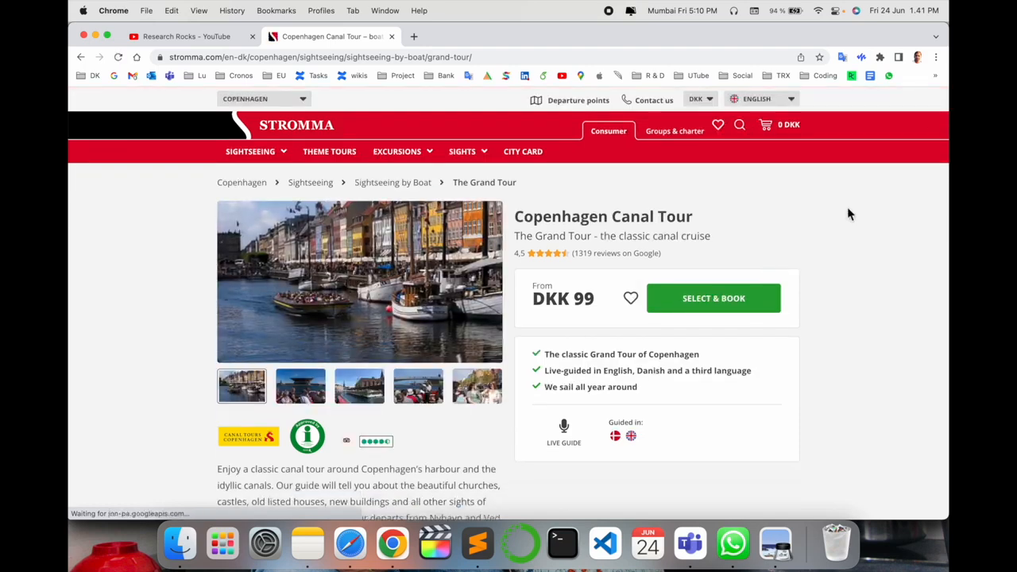
scroll(down, 3)
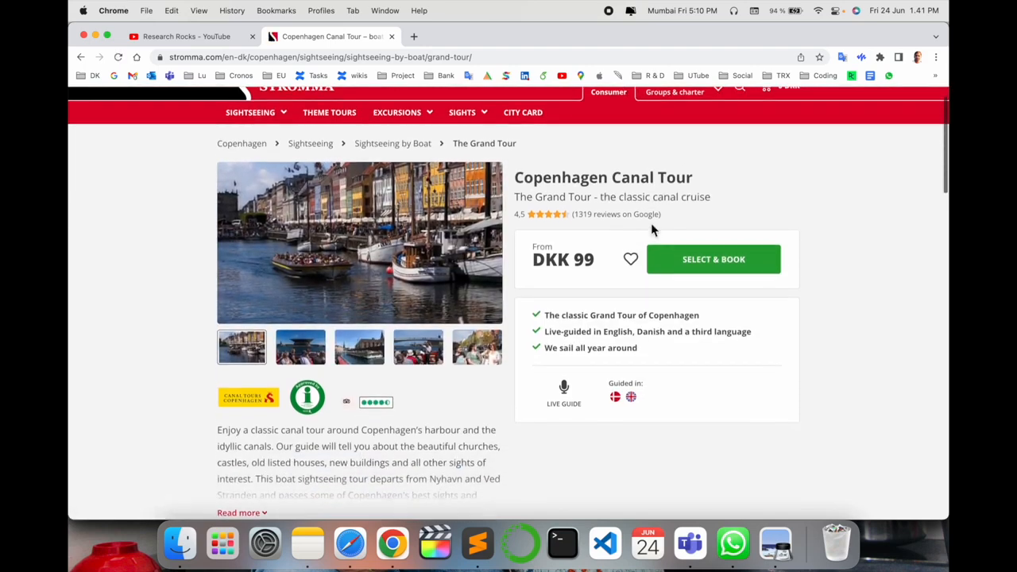
scroll(down, 3)
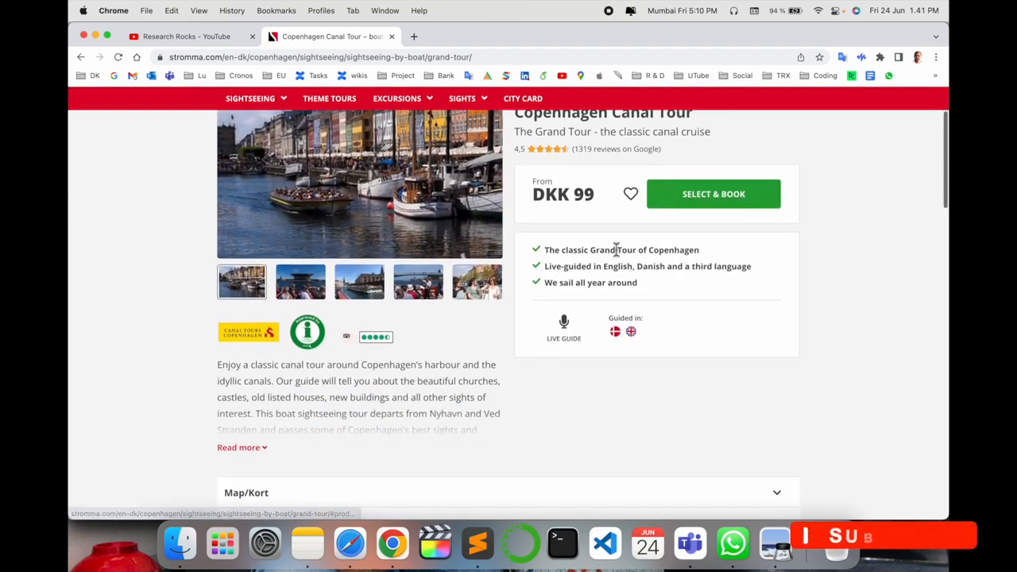
scroll(down, 3)
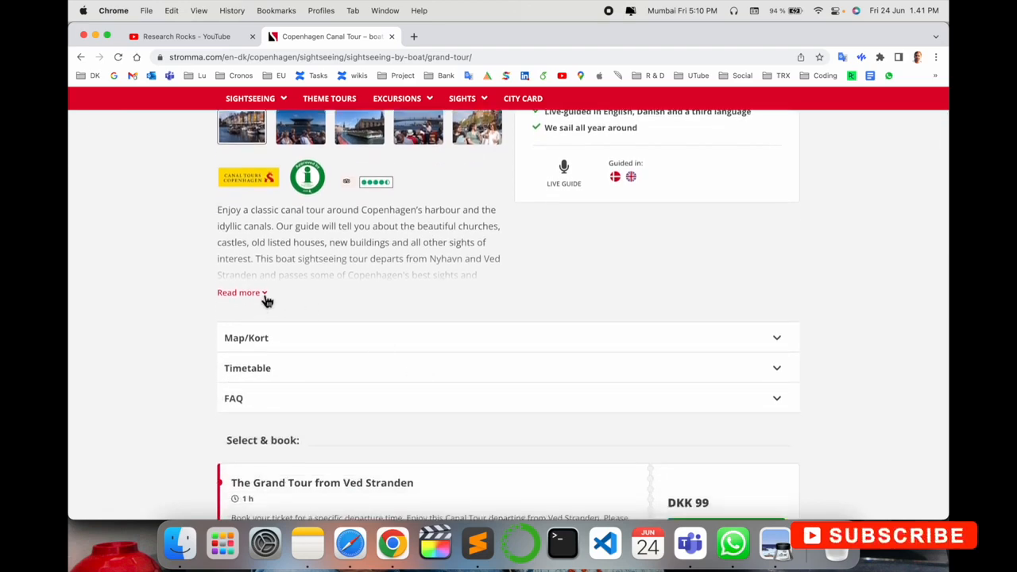
Expand the full tour description, highlight 'Nyhavn', and scroll down to the booking options.
click(238, 292)
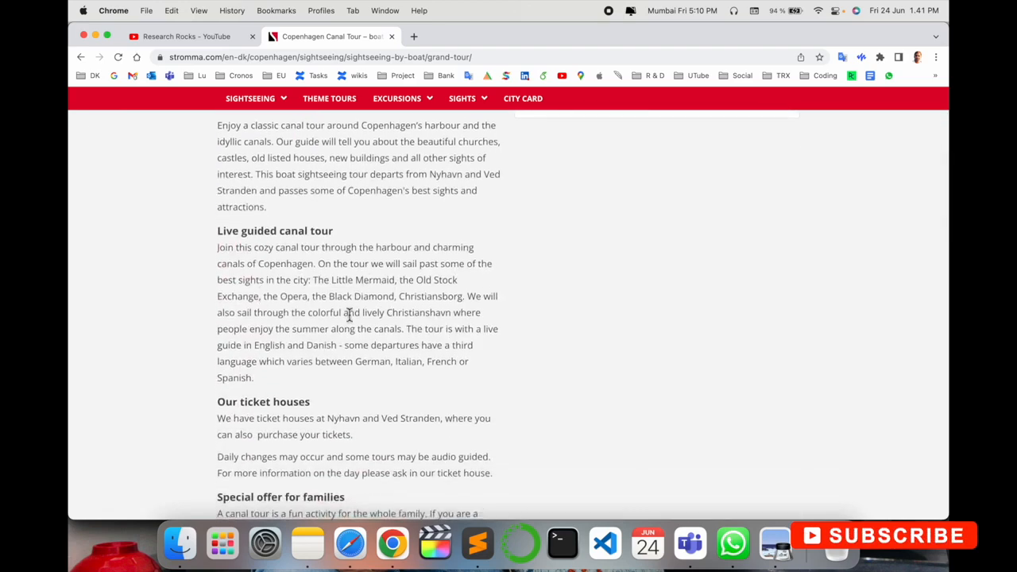
mouse_move(441, 176)
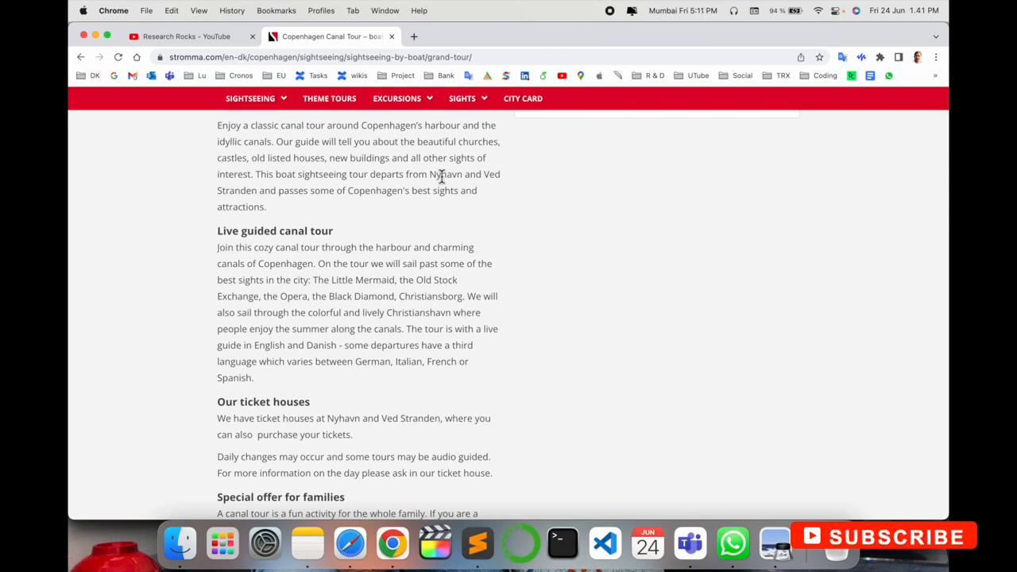
double_click(446, 174)
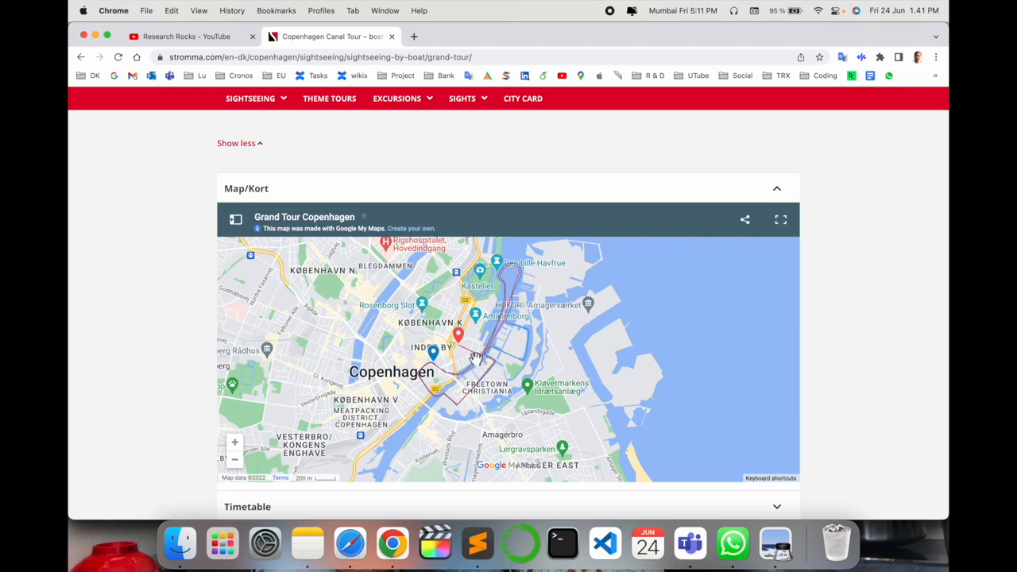
scroll(down, 3)
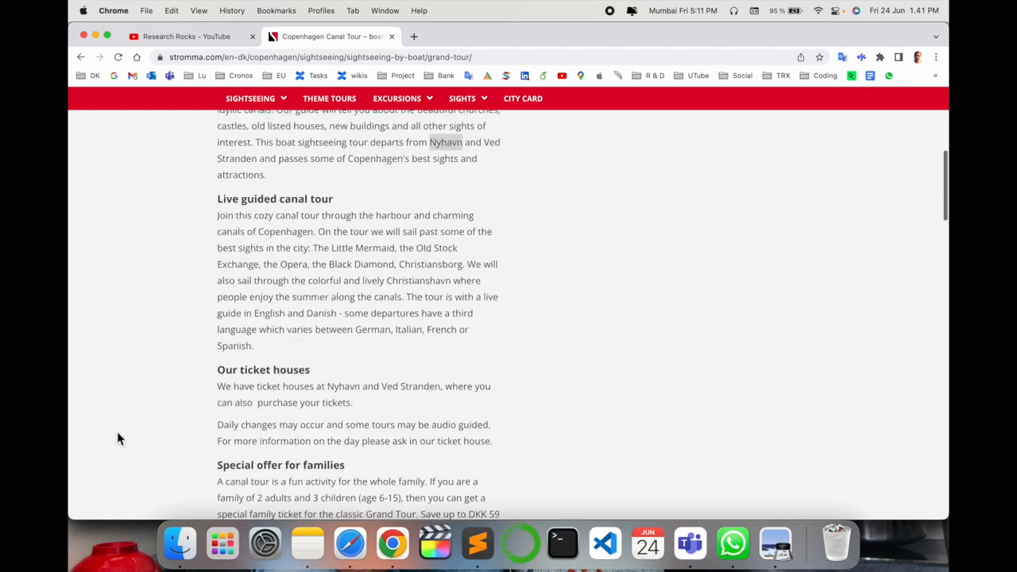
scroll(down, 3)
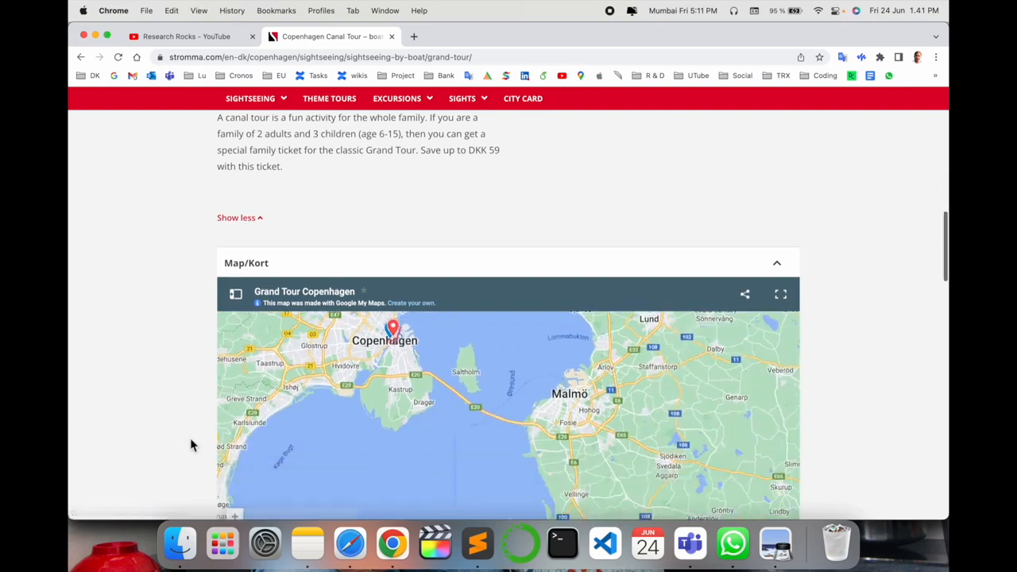
scroll(down, 3)
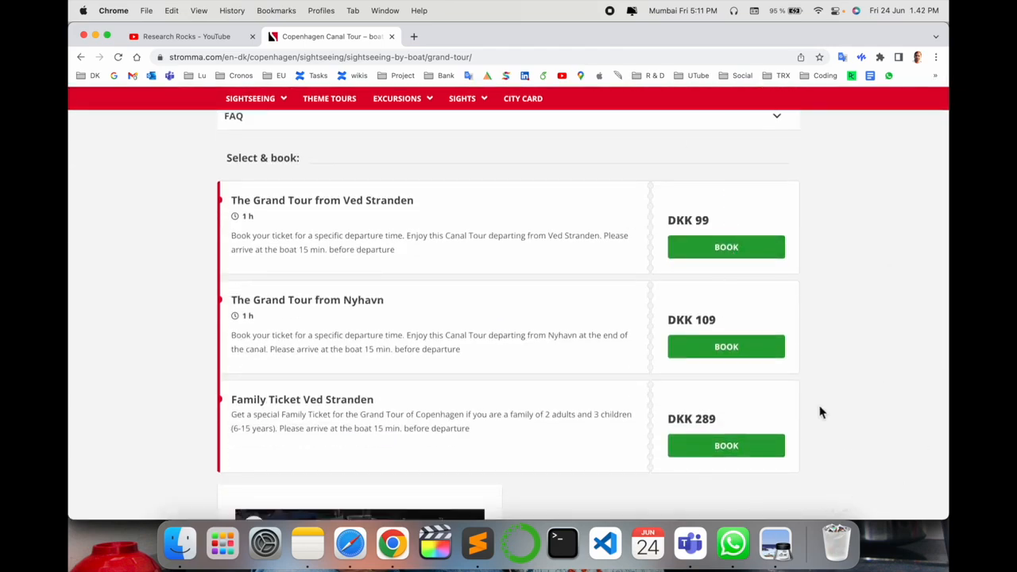
mouse_move(381, 323)
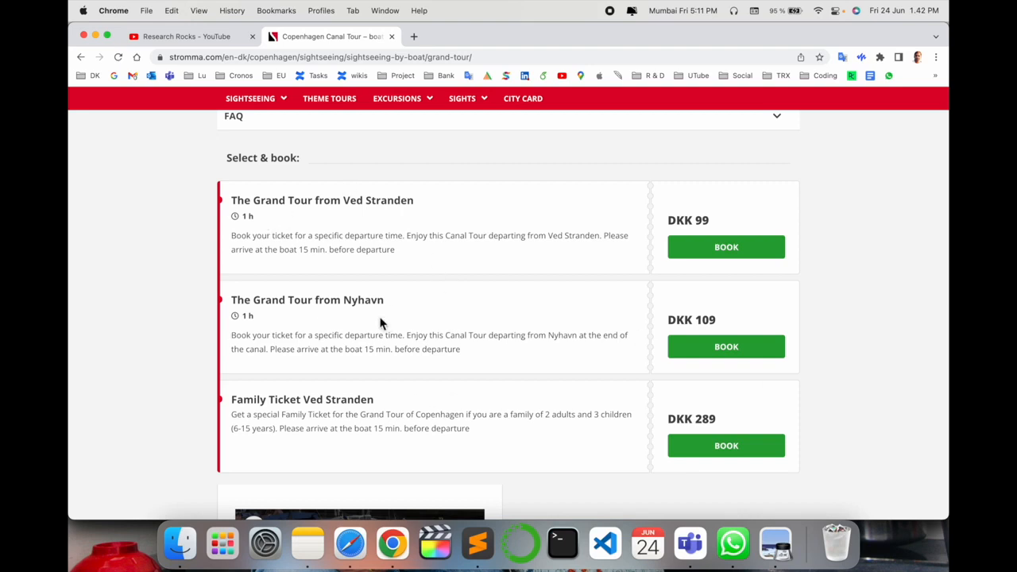
Start booking the Grand Tour from Nyhavn for 2 adults.
click(307, 299)
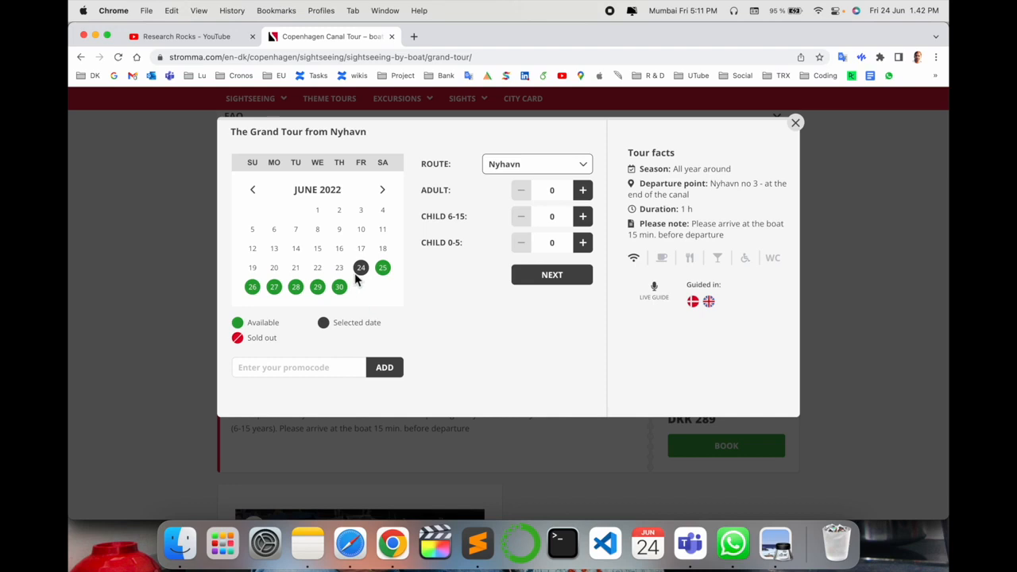
mouse_move(390, 276)
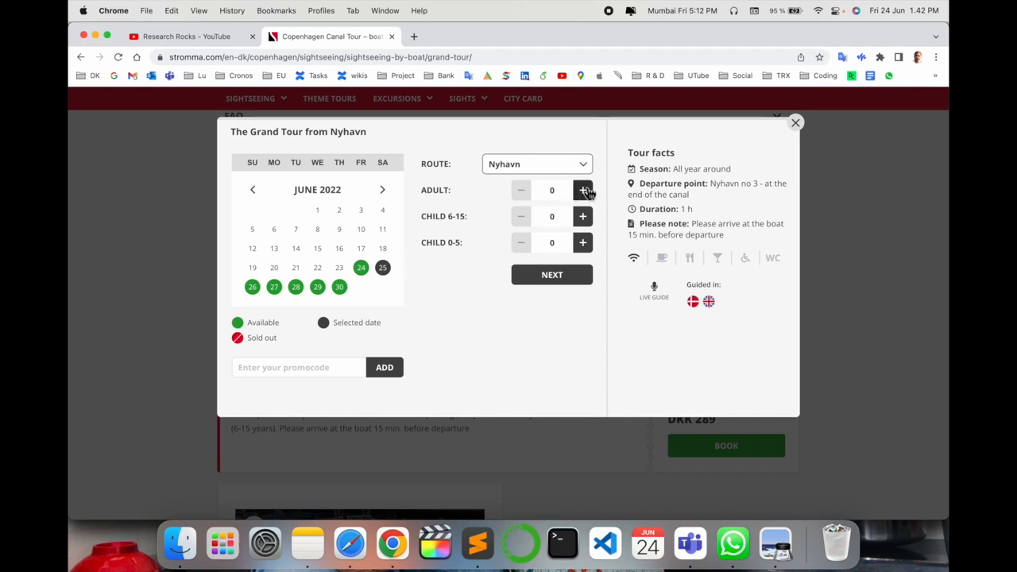
click(582, 190)
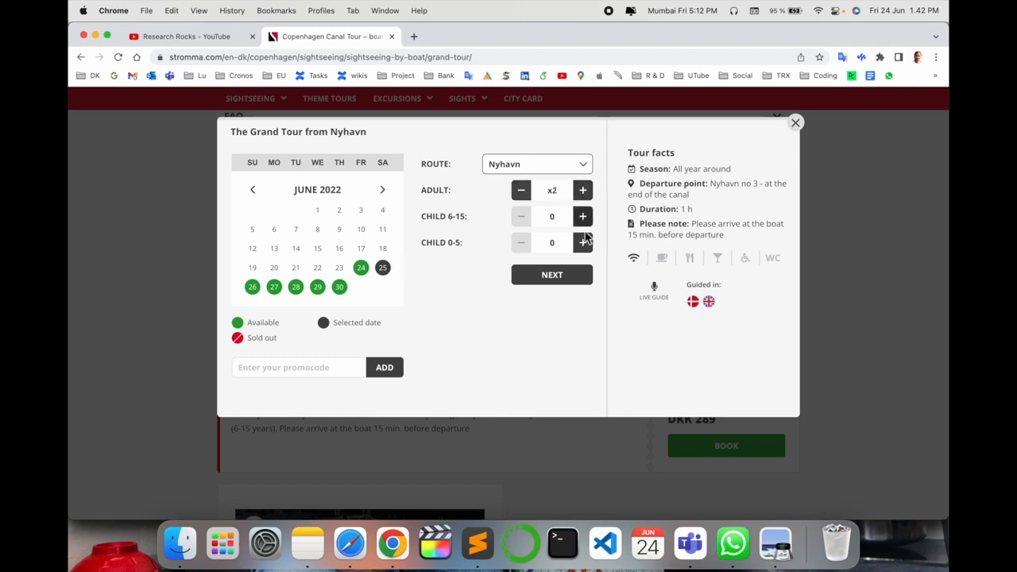
click(551, 274)
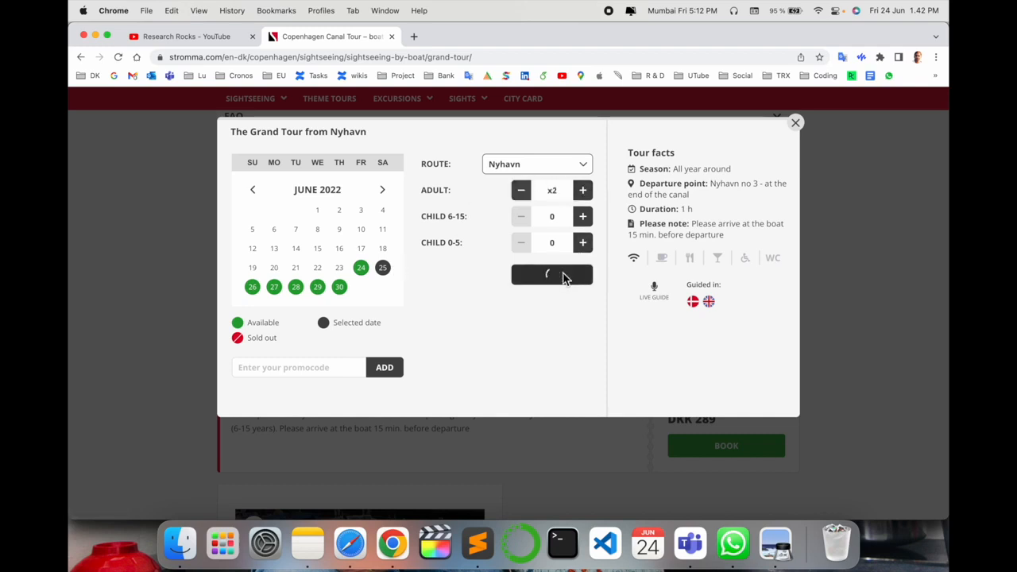
Pick a 25 June departure time and book it for 218 DKK.
click(552, 274)
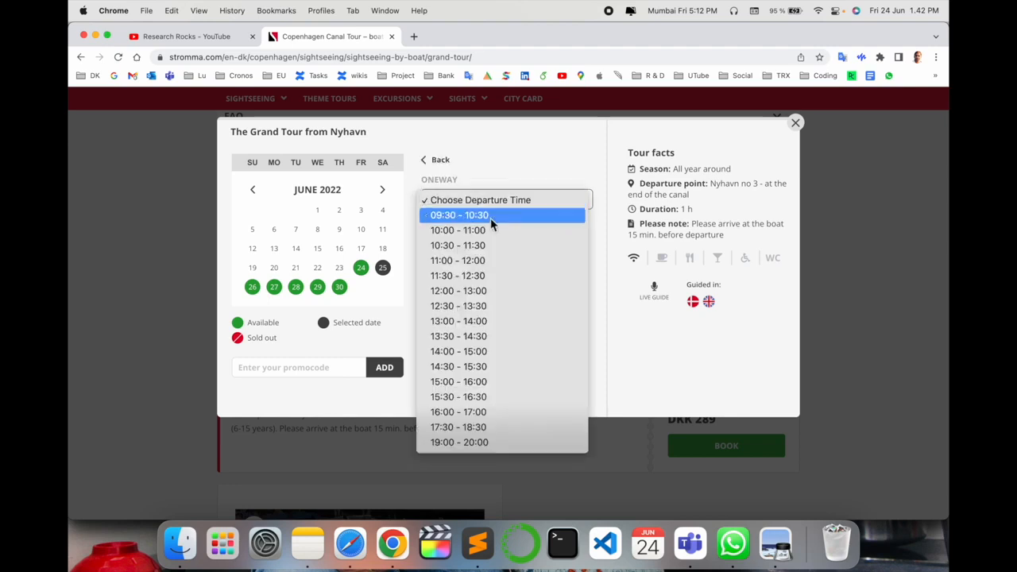
mouse_move(501, 428)
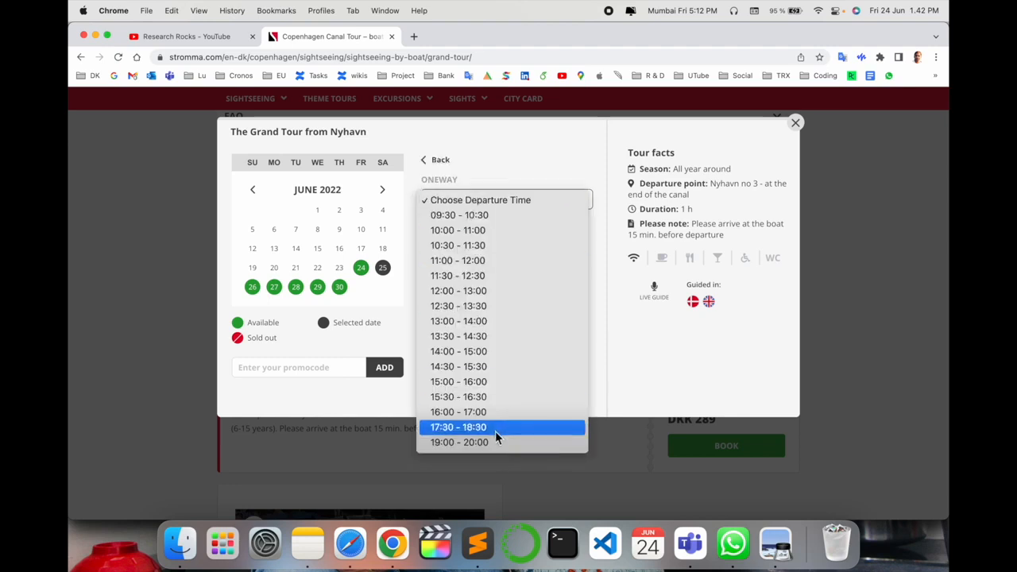
mouse_move(493, 442)
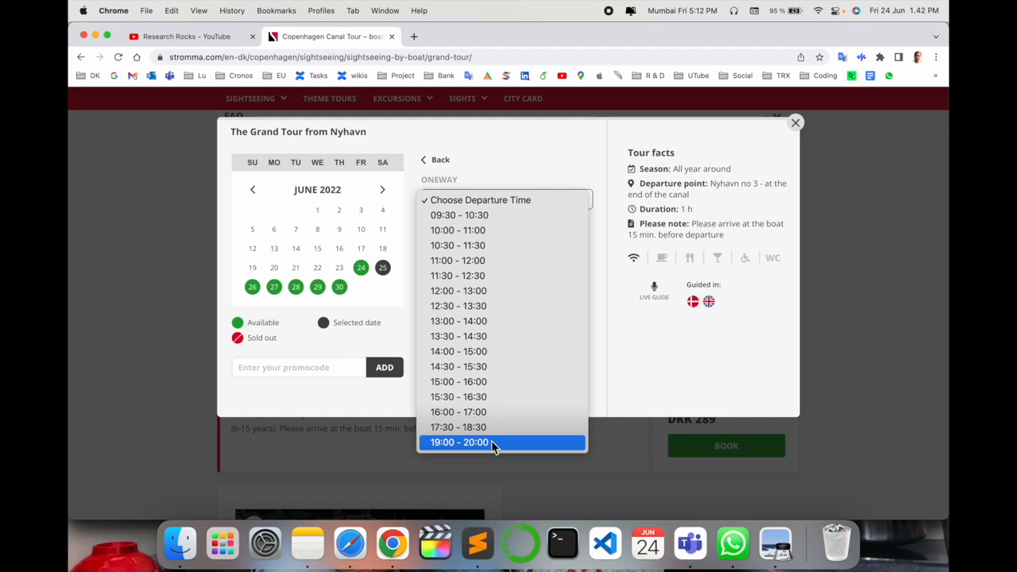
click(458, 411)
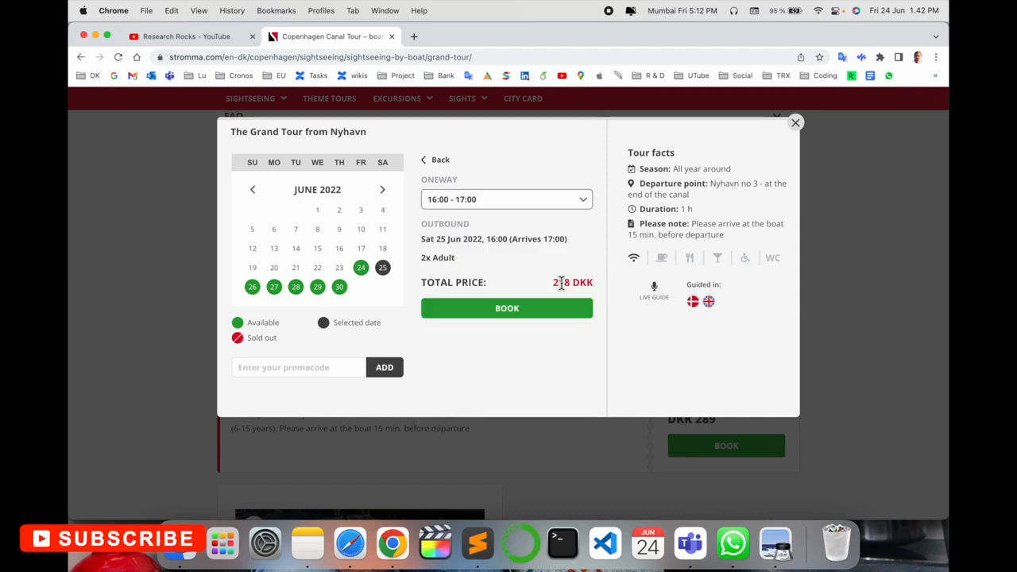
double_click(561, 282)
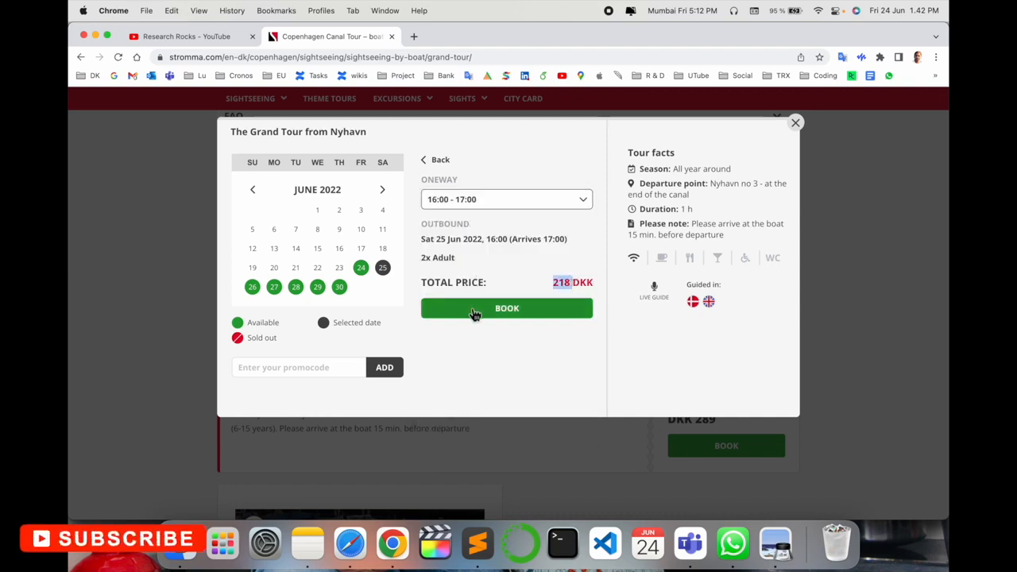
click(506, 308)
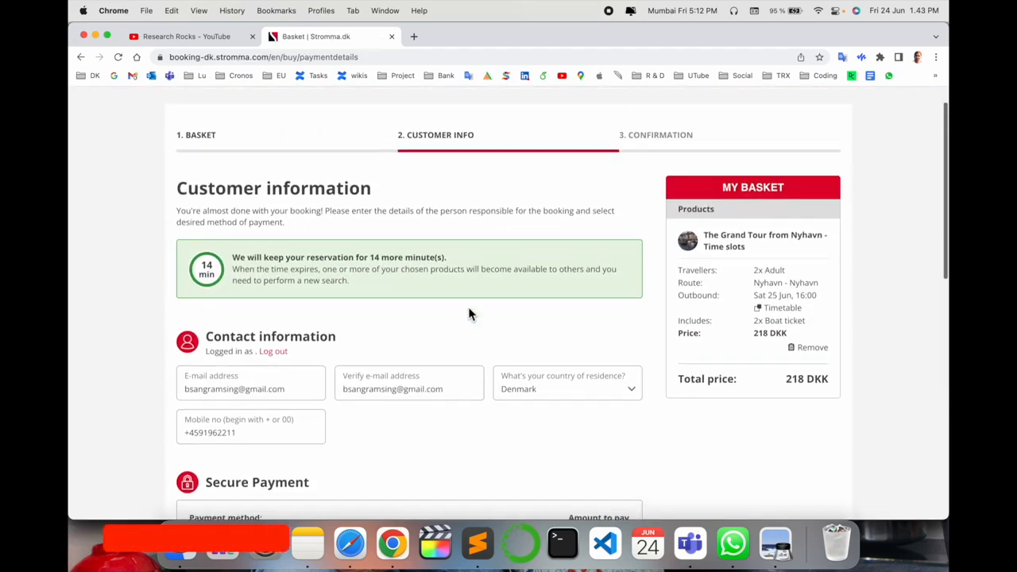
Choose VISA payment and confirm the 218 DKK booking to proceed to card payment.
scroll(down, 3)
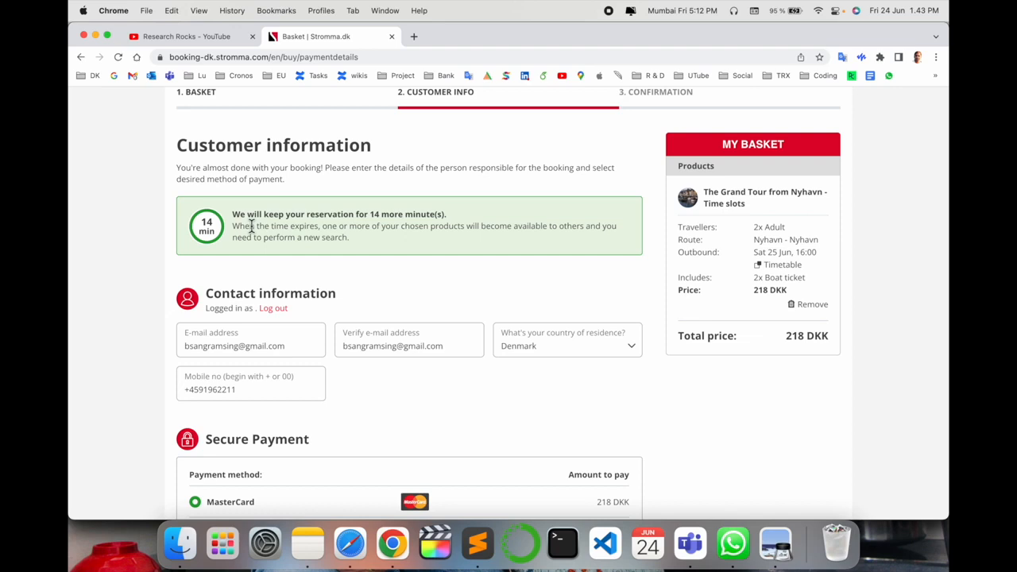
scroll(down, 3)
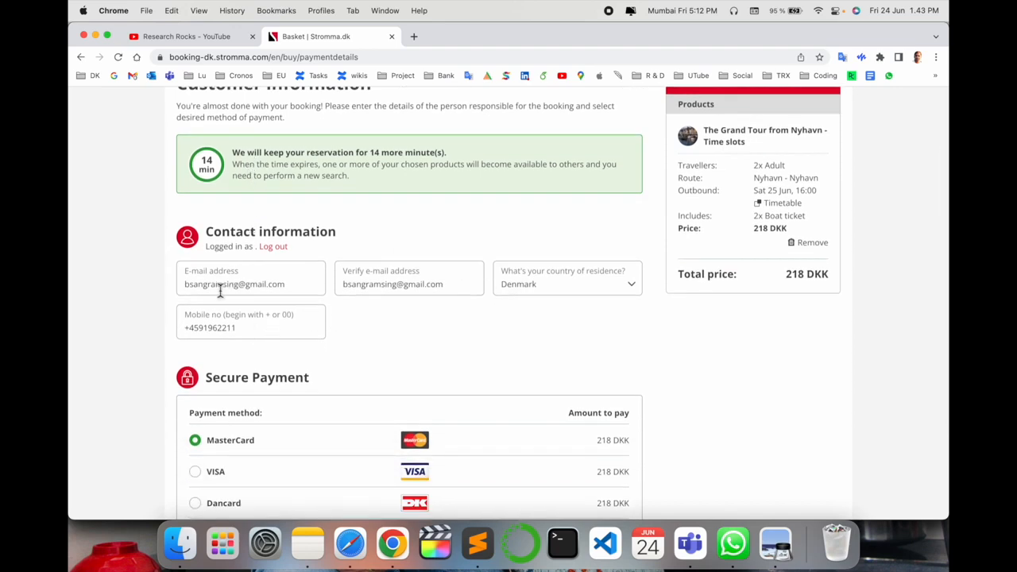
scroll(down, 3)
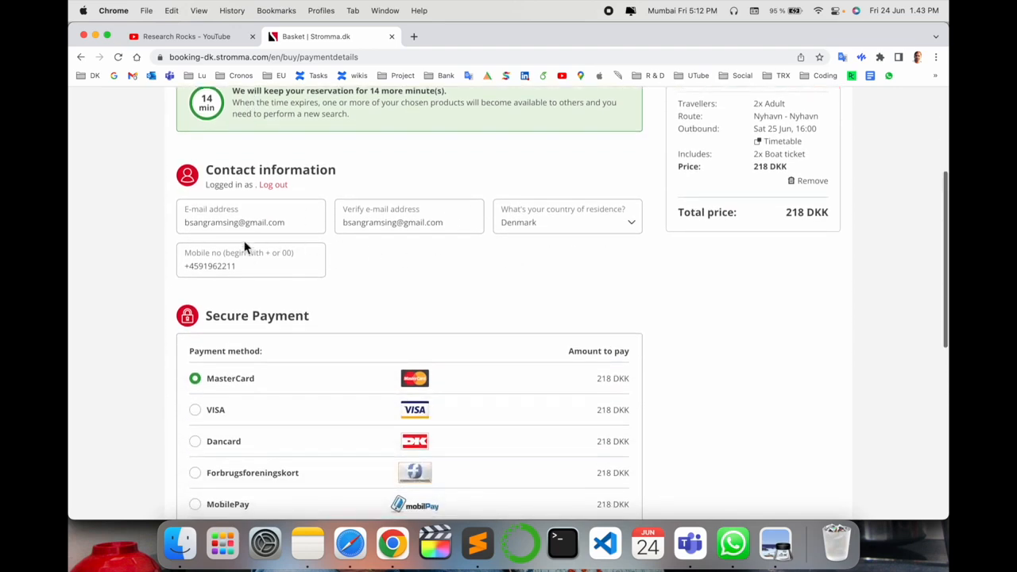
mouse_move(290, 264)
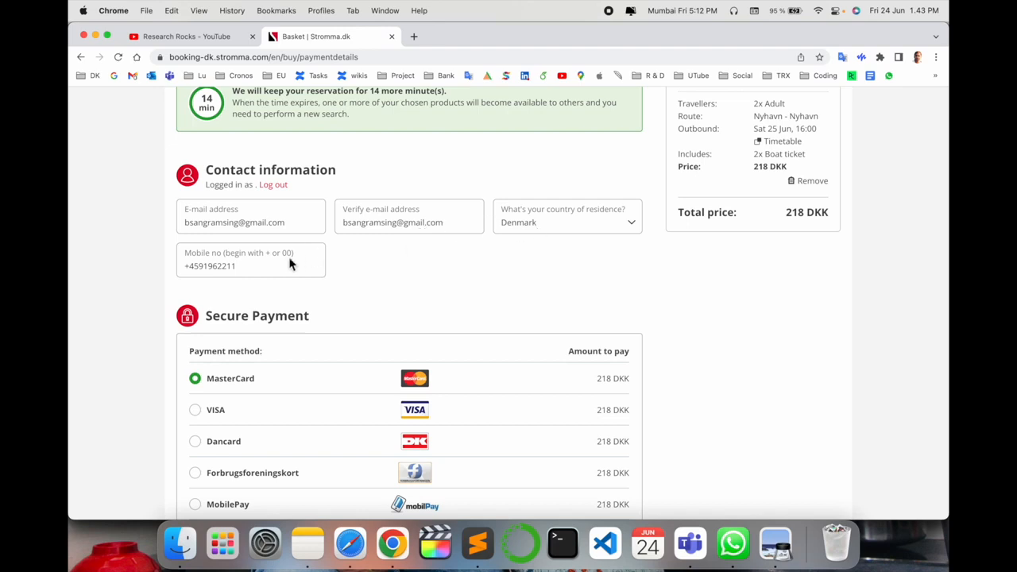
scroll(down, 3)
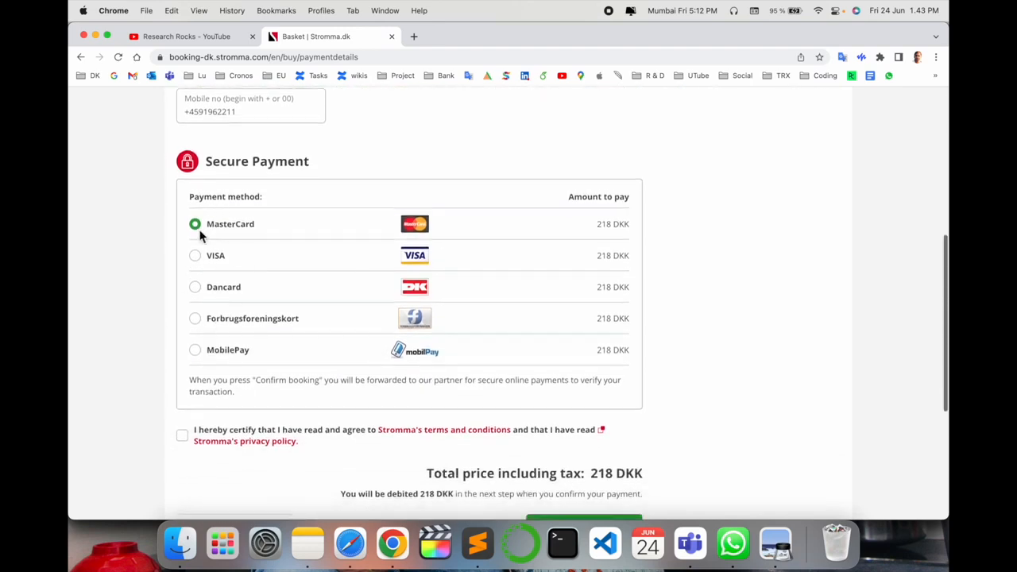
mouse_move(308, 311)
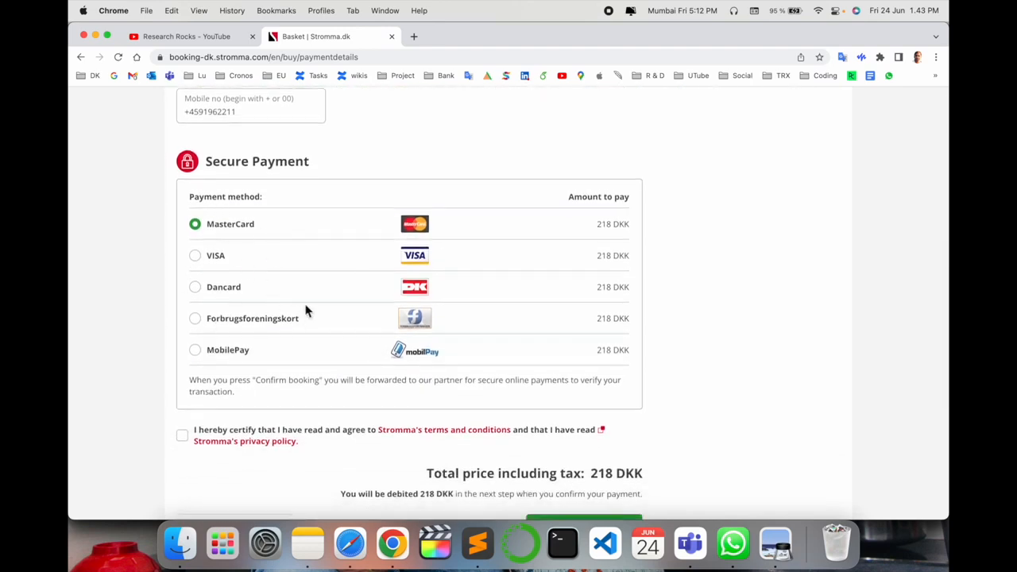
mouse_move(231, 302)
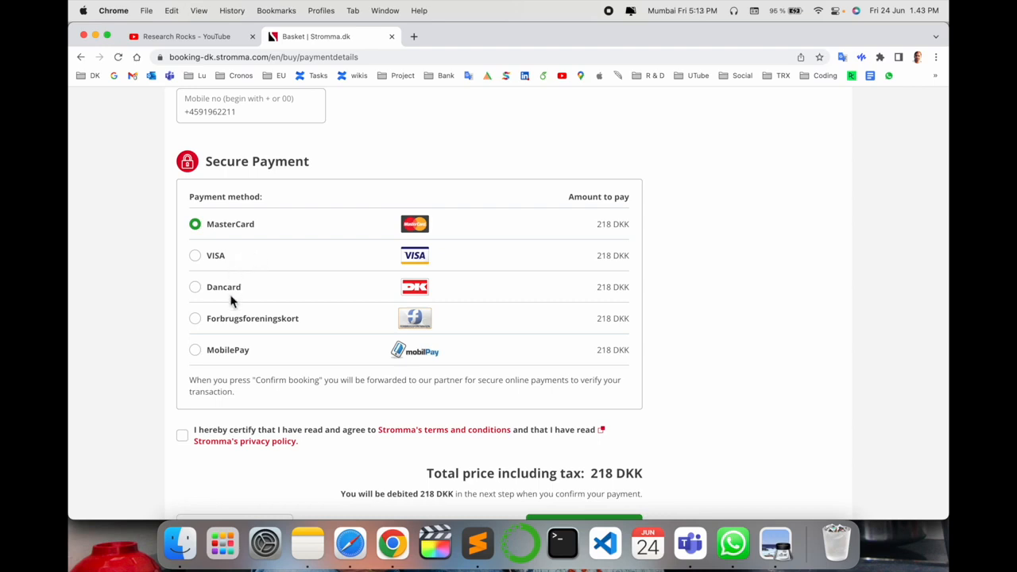
mouse_move(272, 339)
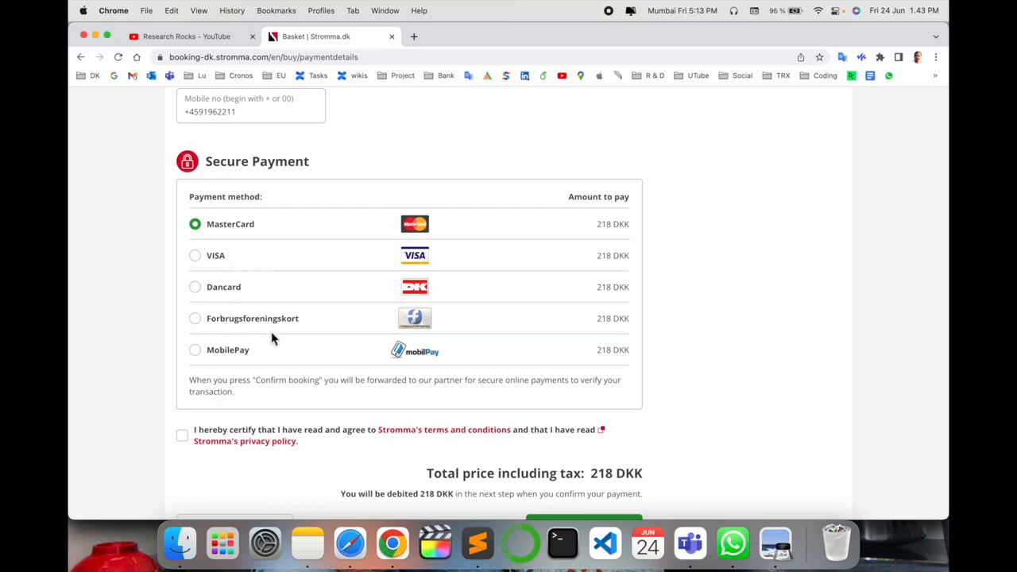
mouse_move(241, 359)
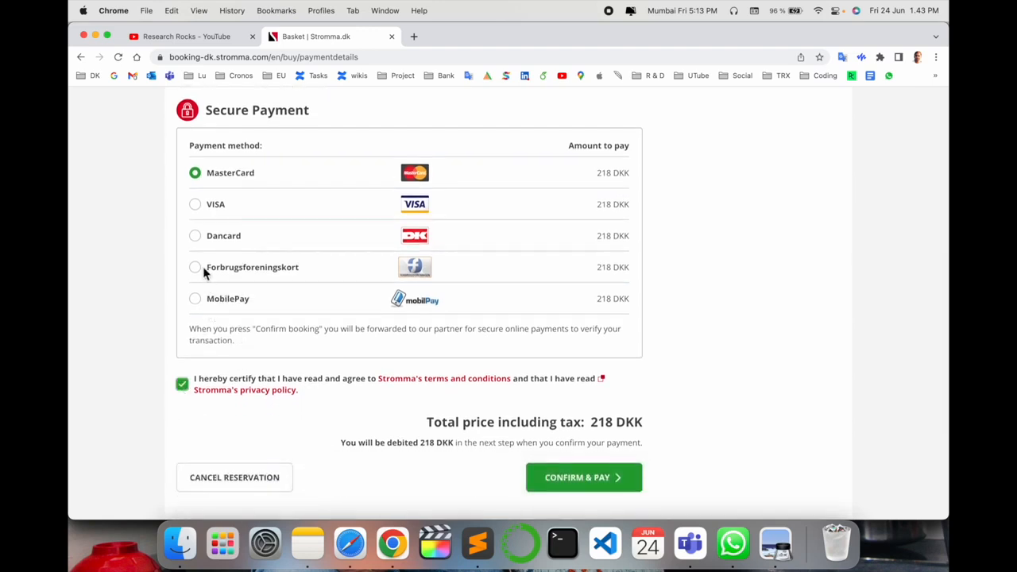
click(583, 477)
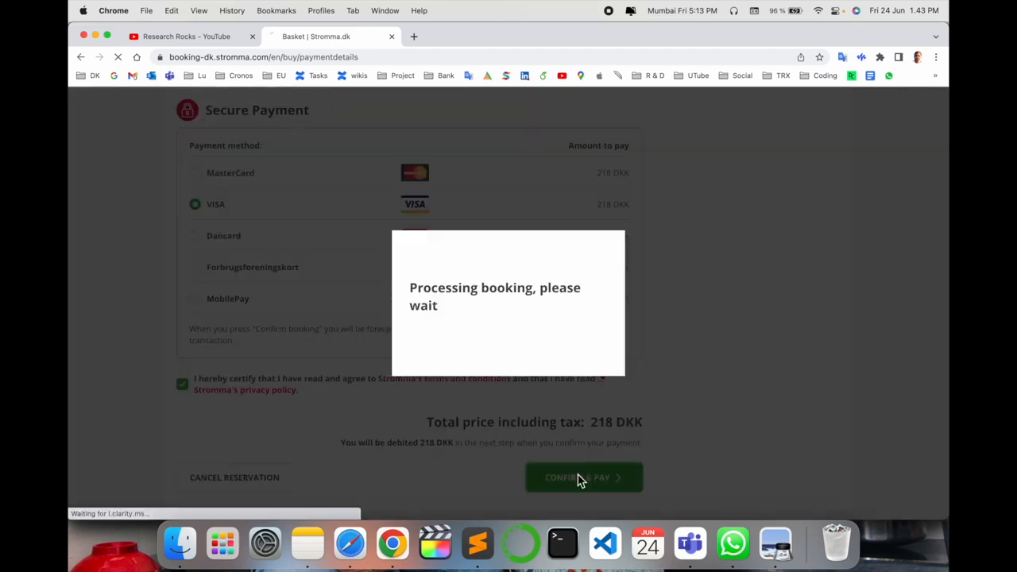
click(584, 478)
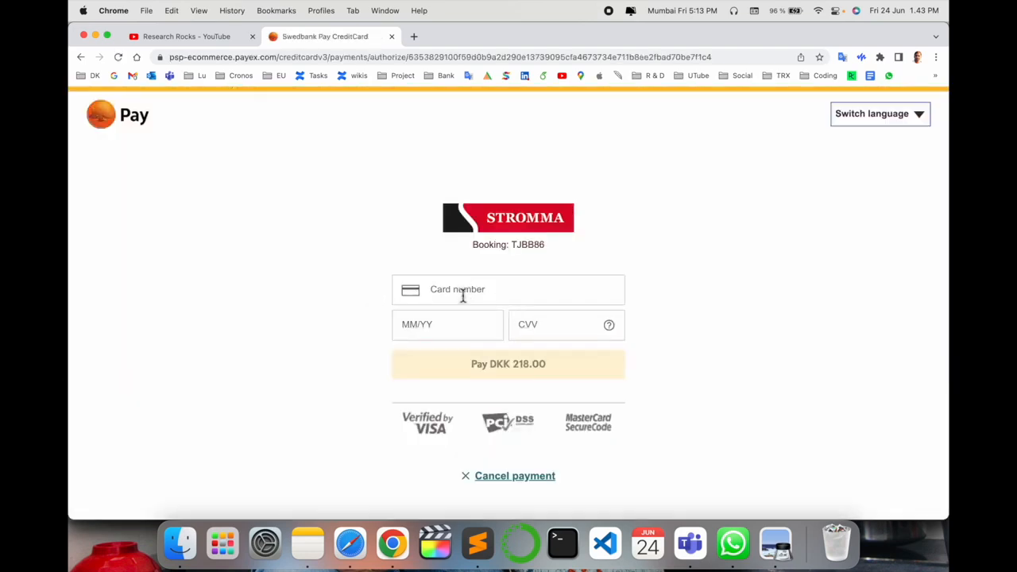
mouse_move(568, 359)
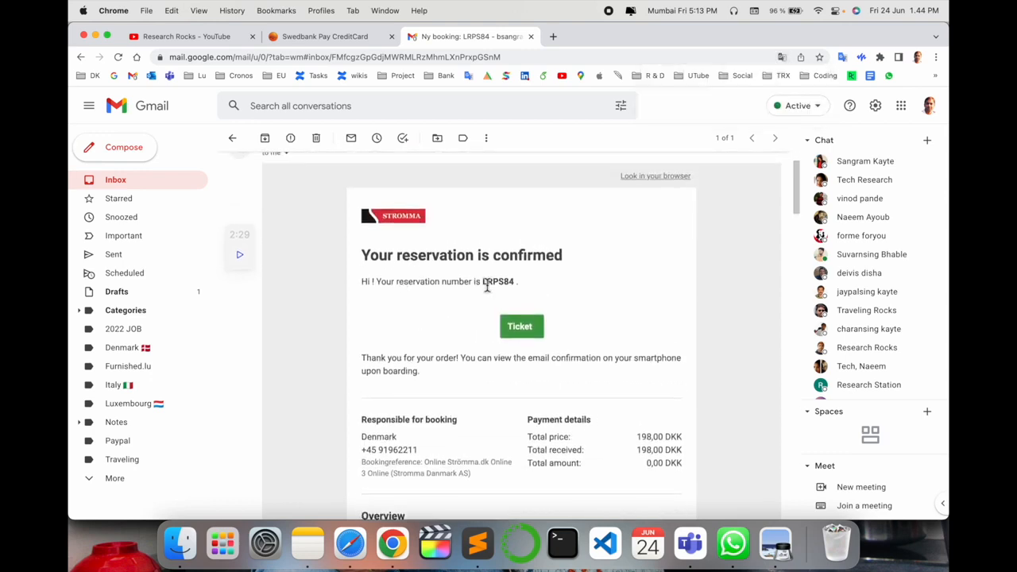
click(519, 326)
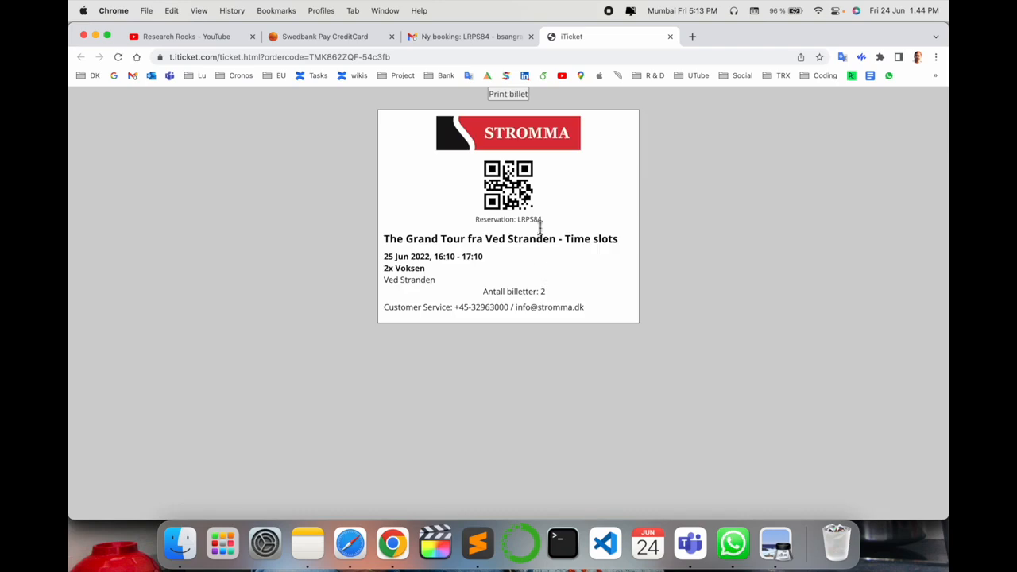
mouse_move(541, 173)
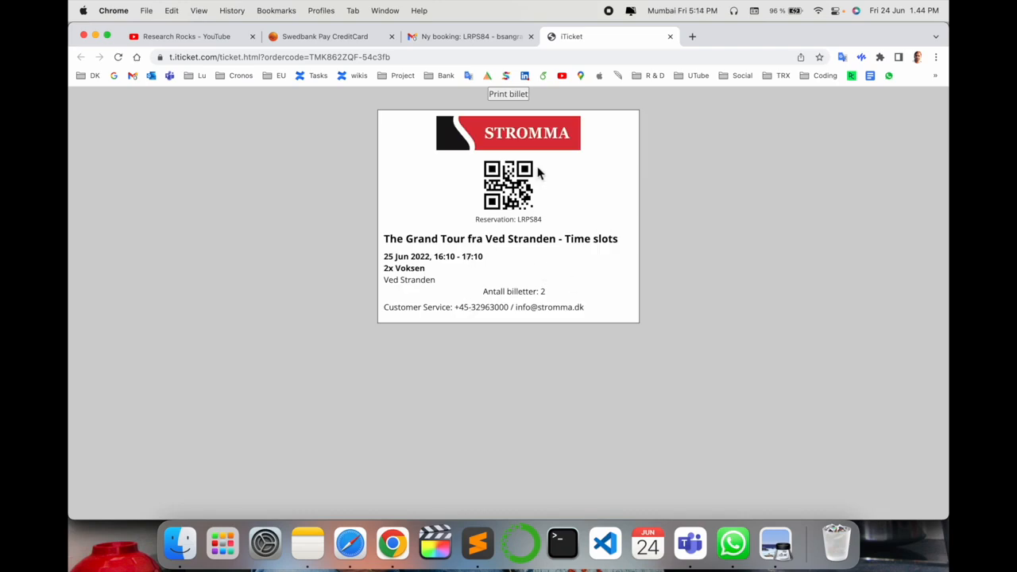
click(469, 36)
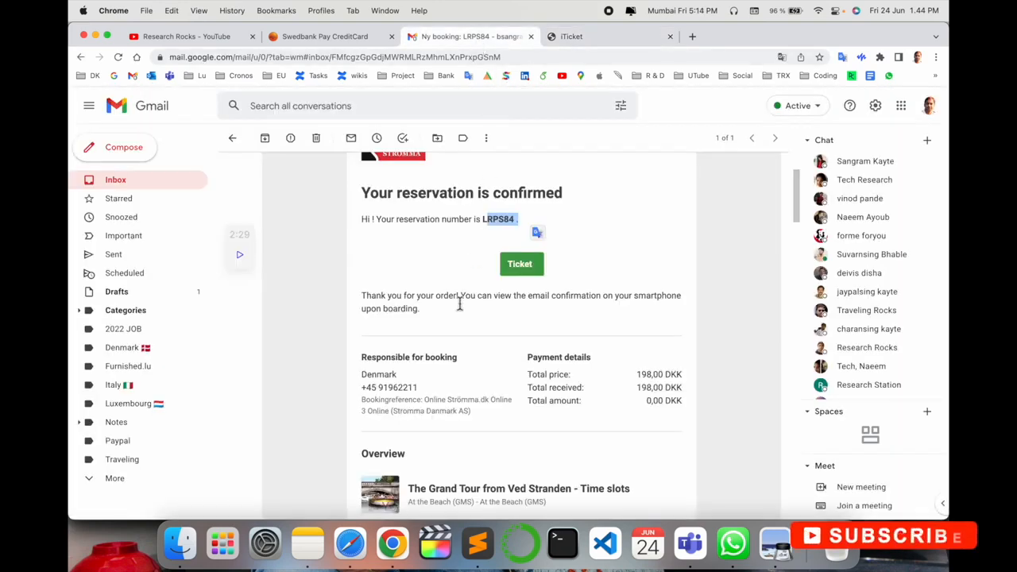
scroll(down, 3)
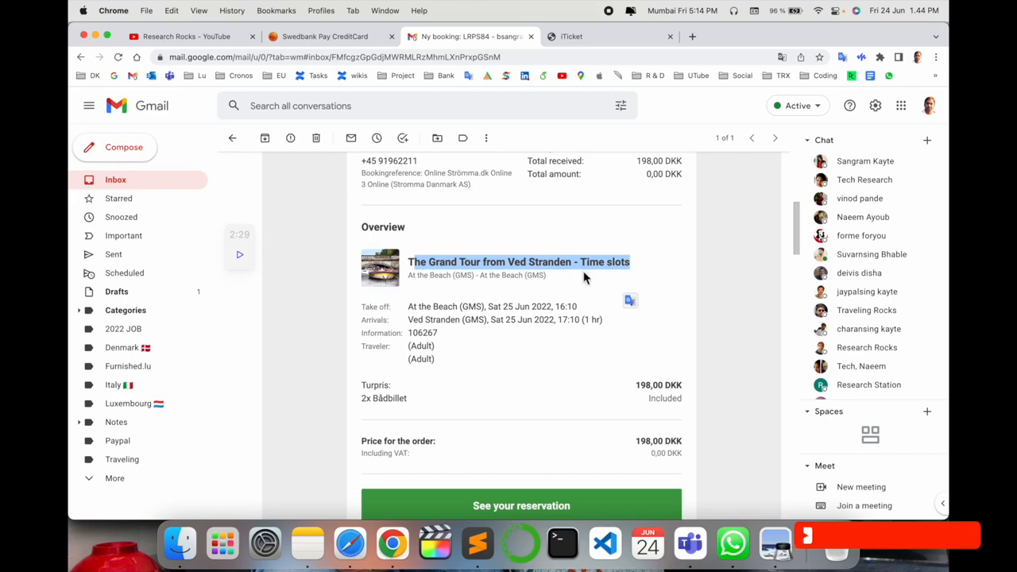
scroll(down, 3)
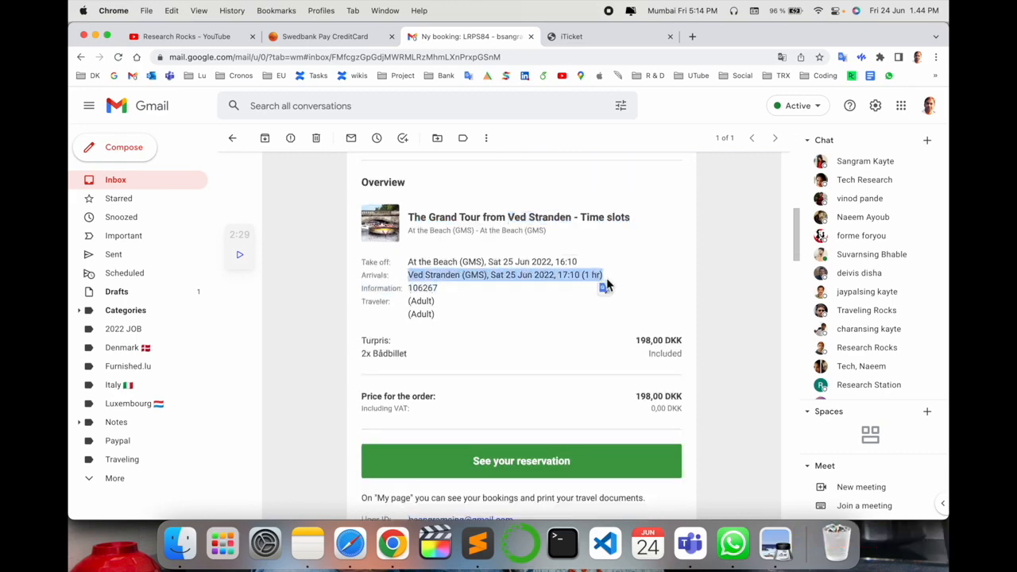
click(521, 461)
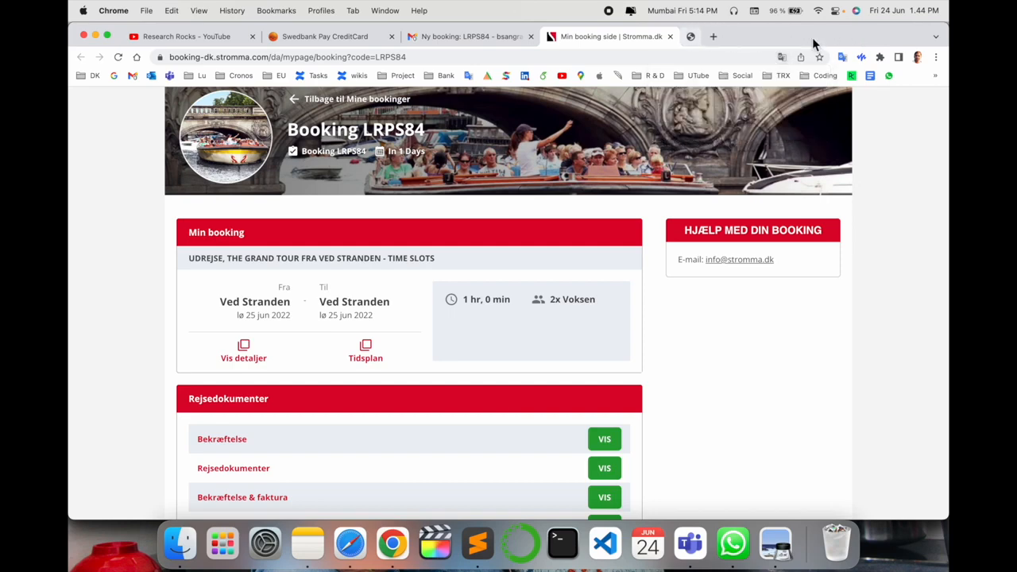